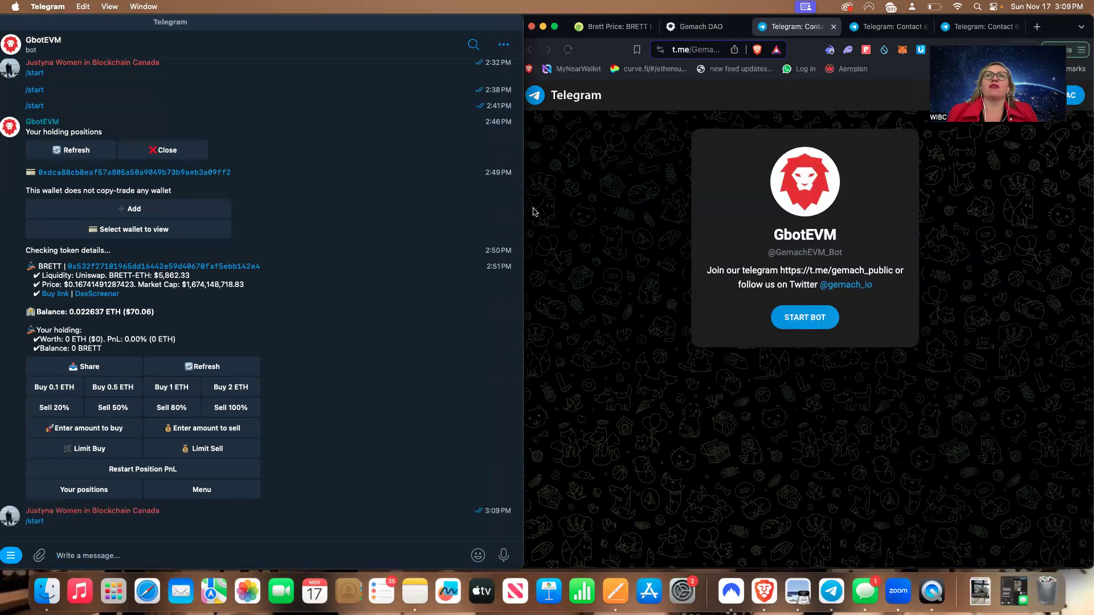
Switch to the Gemach DAO GBOT website tab in Brave beside the GbotEVM chat
click(699, 26)
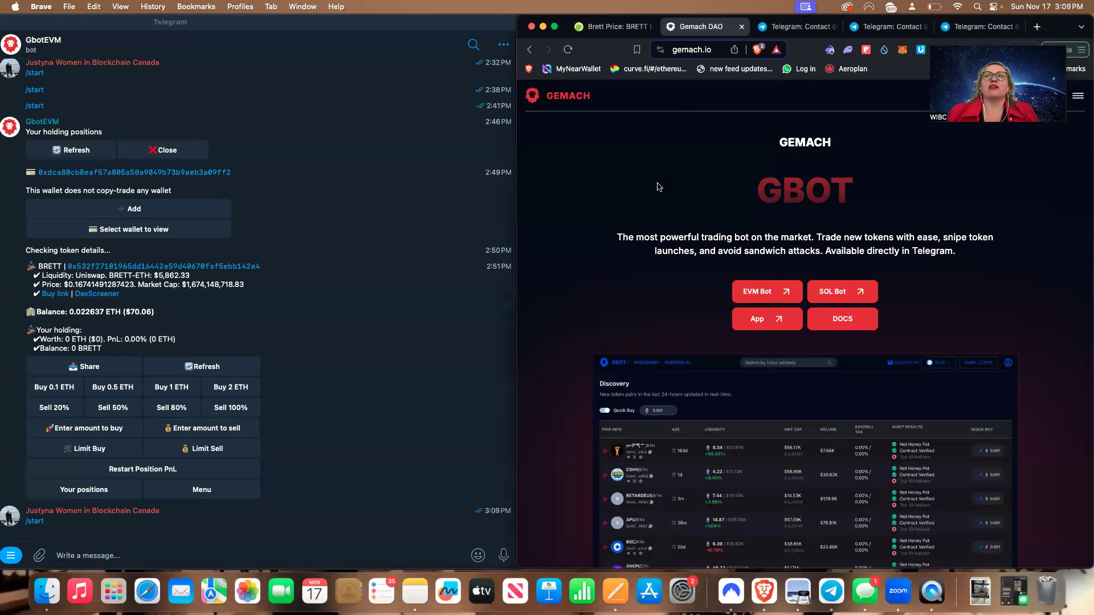
mouse_move(612, 261)
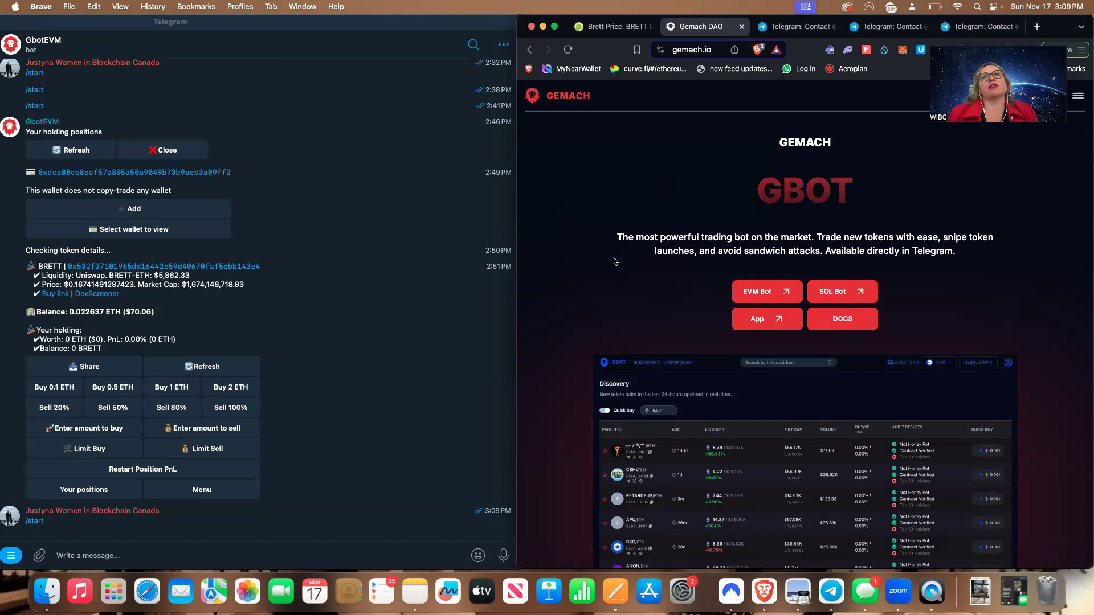
mouse_move(482, 369)
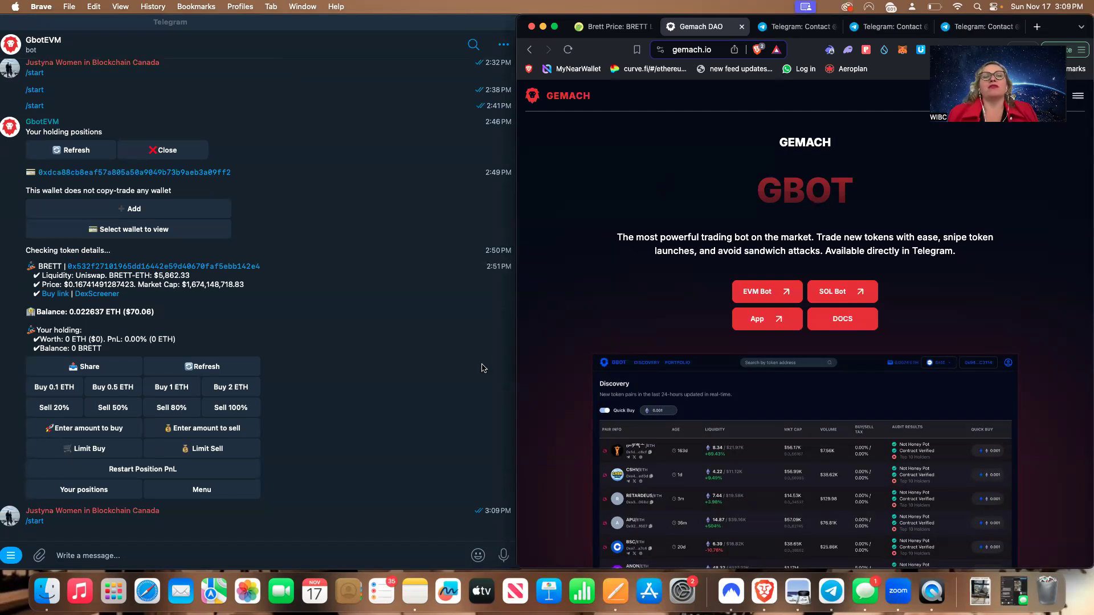
mouse_move(370, 380)
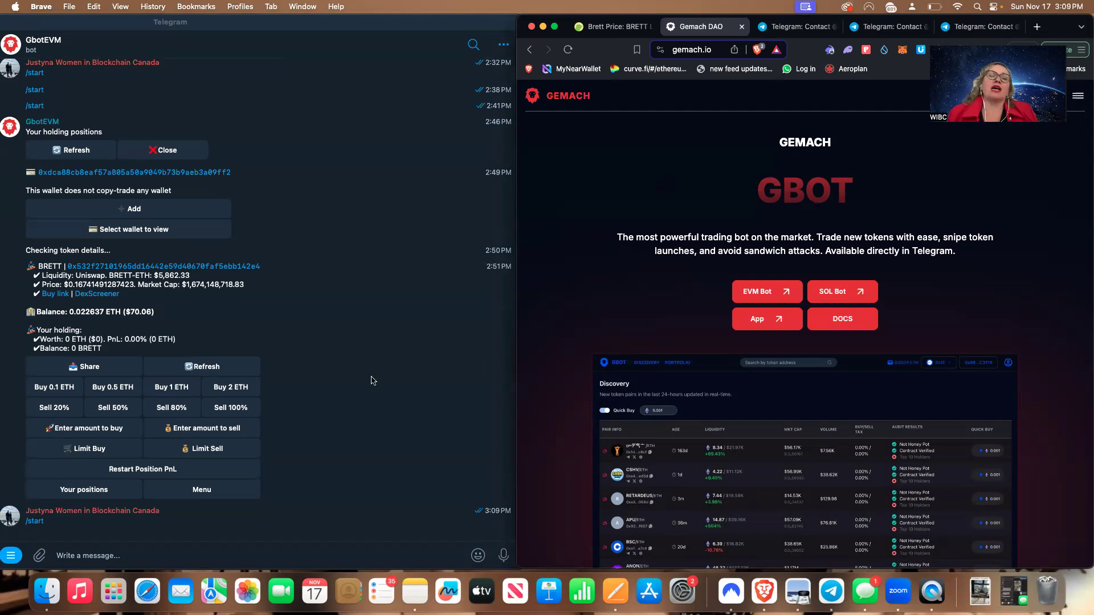
mouse_move(332, 214)
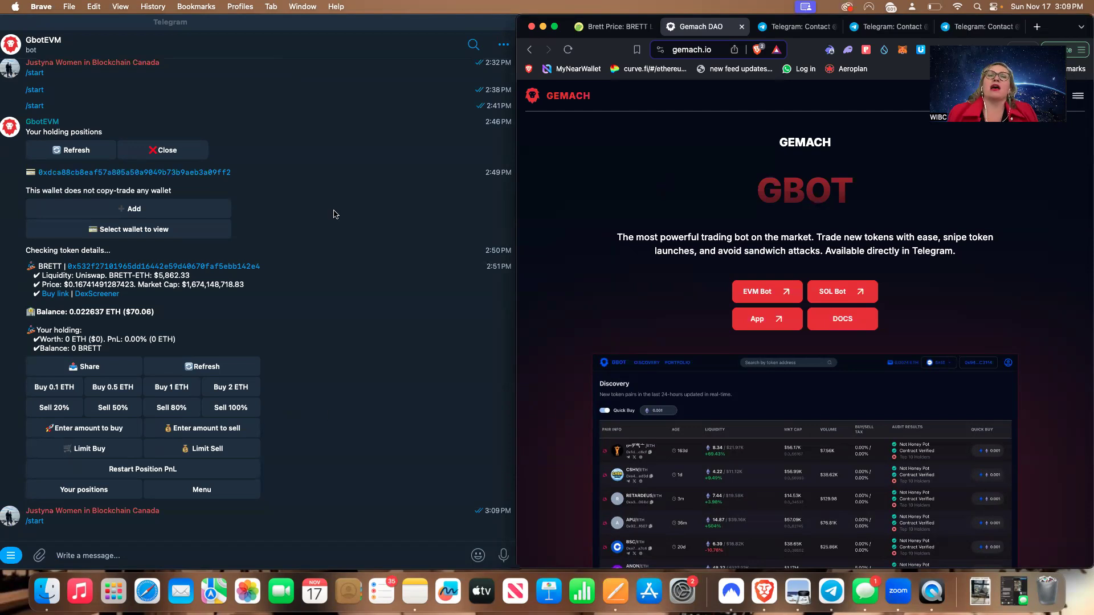
mouse_move(207, 397)
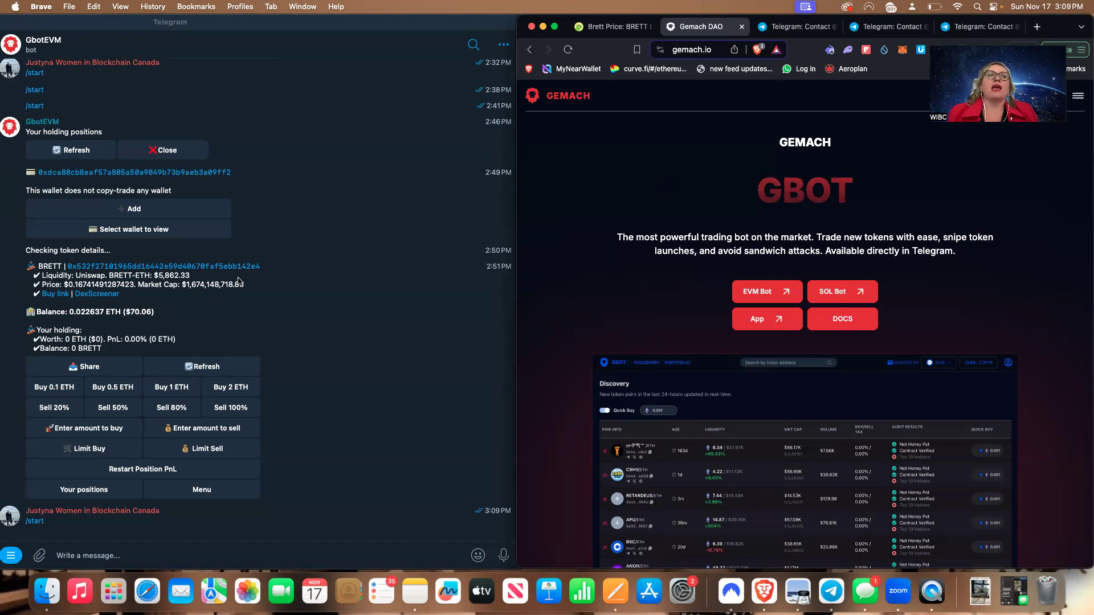
mouse_move(157, 217)
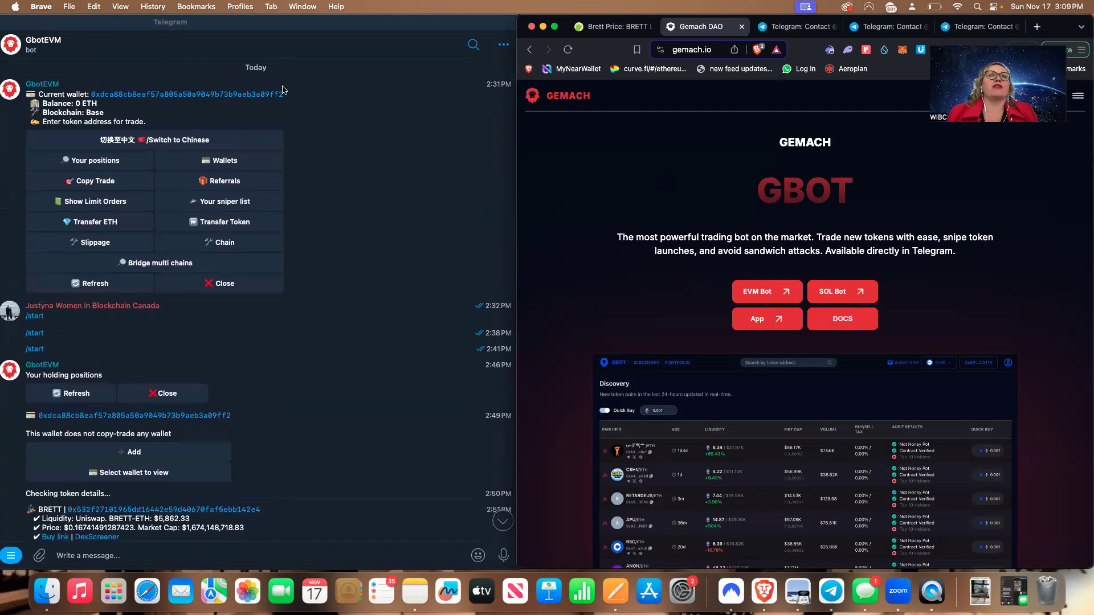
mouse_move(267, 105)
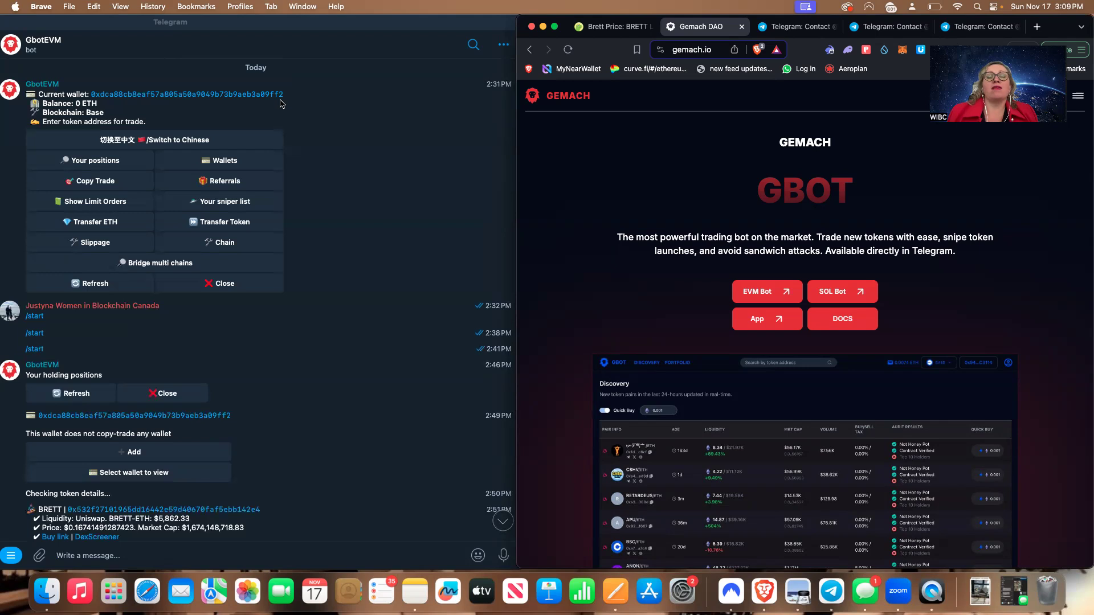
scroll(down, 3)
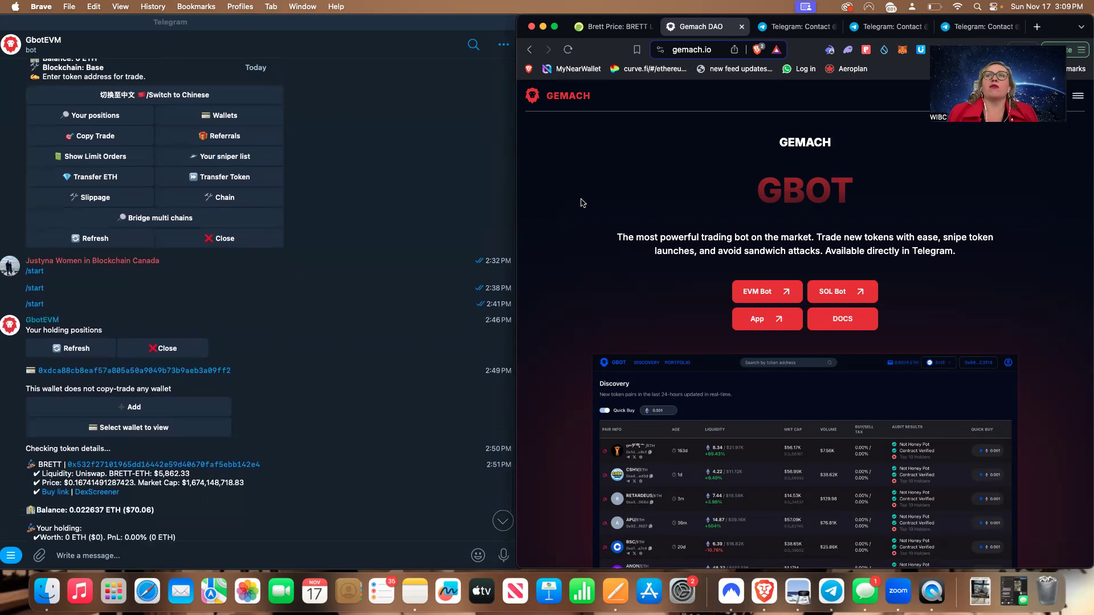
mouse_move(1022, 232)
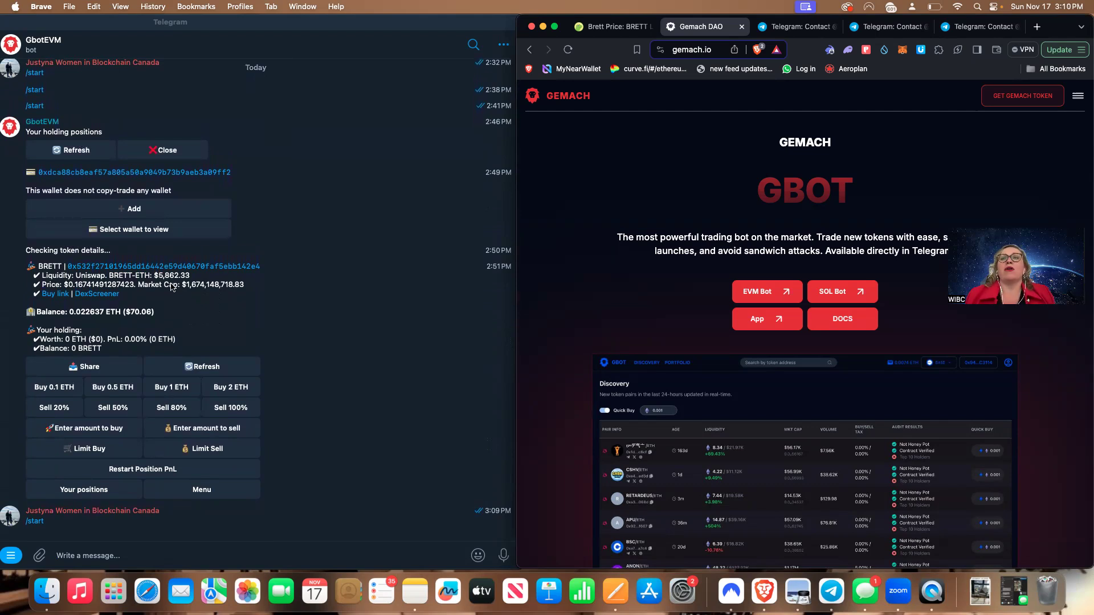
mouse_move(125, 335)
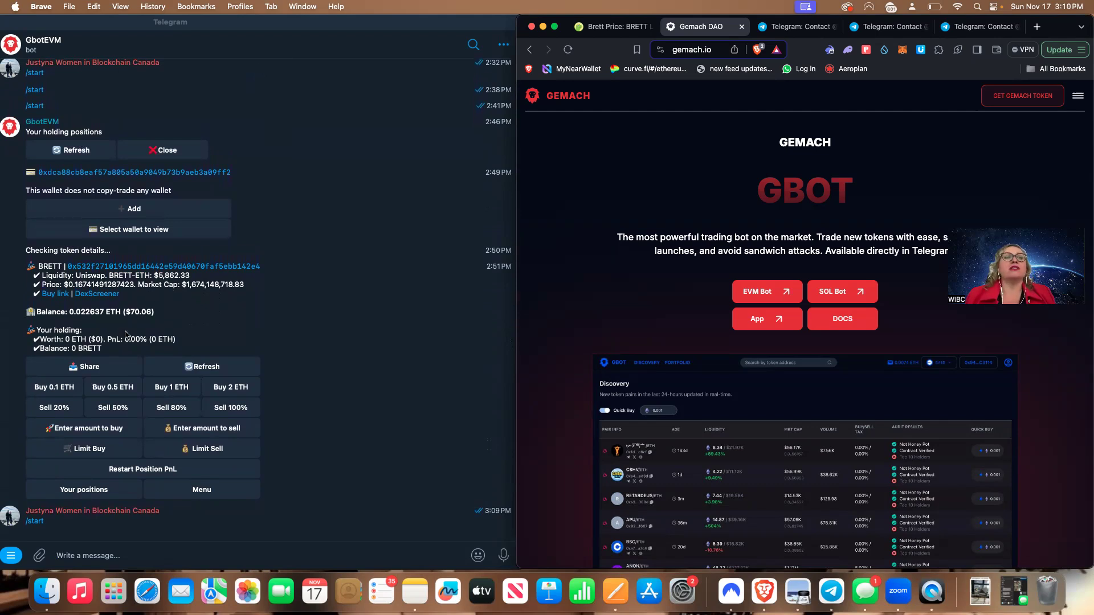
Search CoinGecko for 'Gemach' and open the Gemach coin page
click(612, 27)
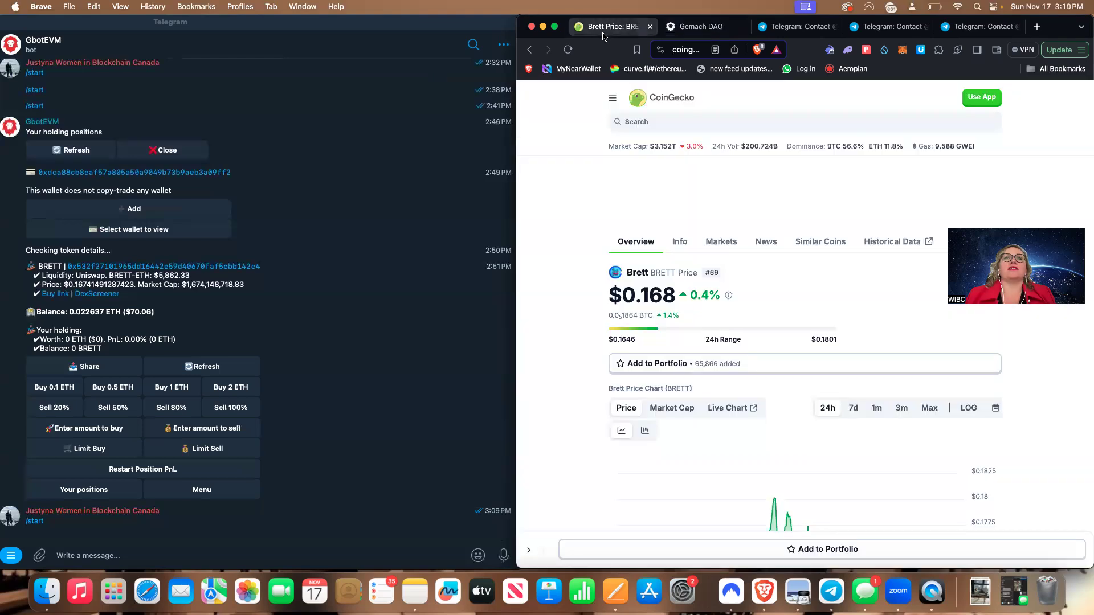
mouse_move(676, 121)
text(g)
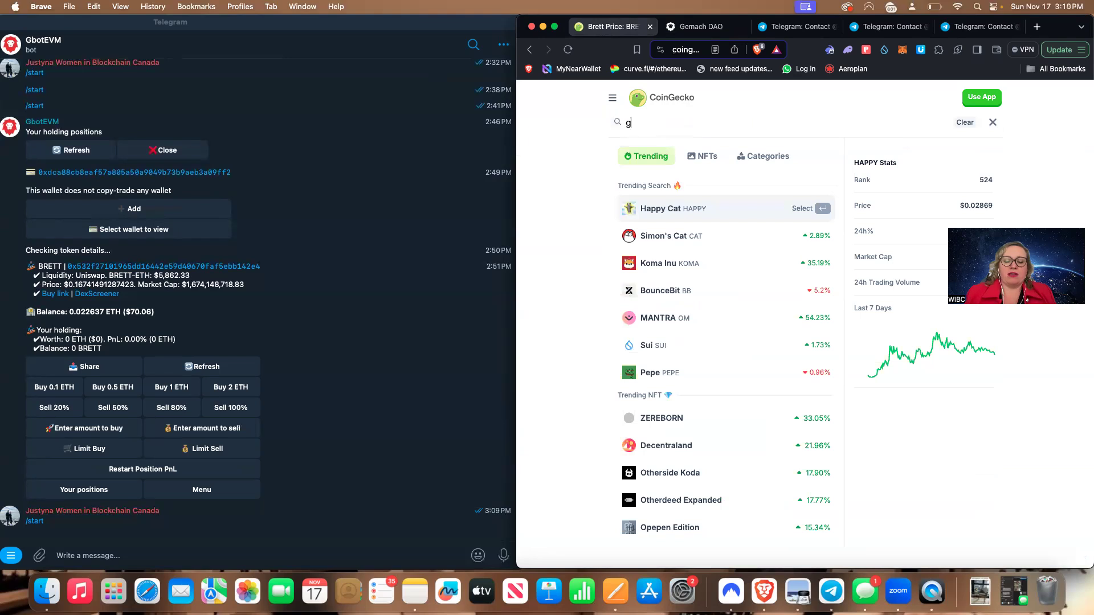
text(emach)
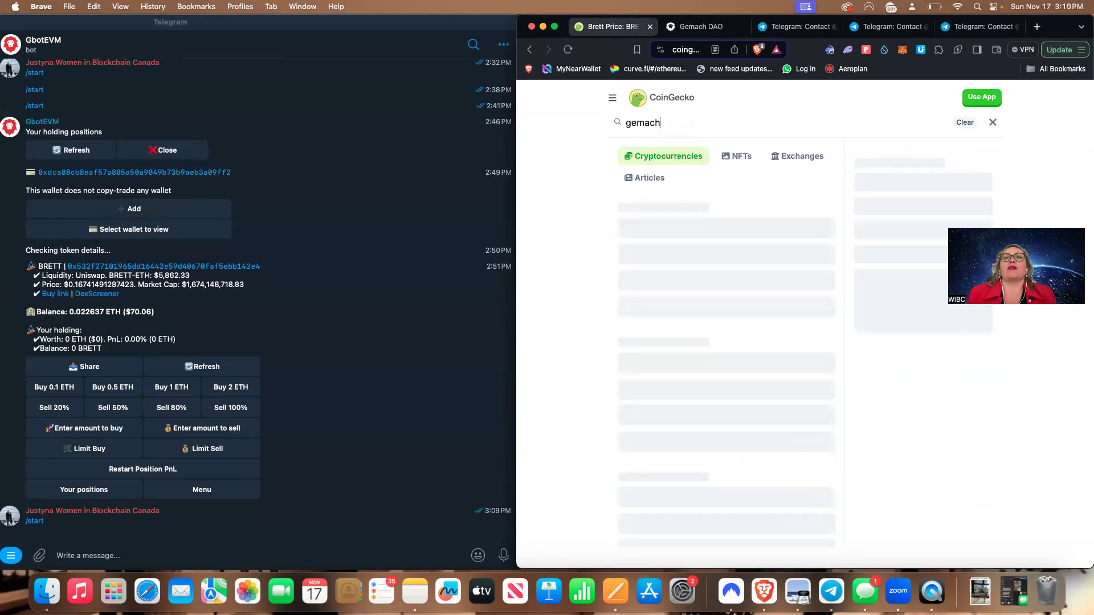
click(656, 208)
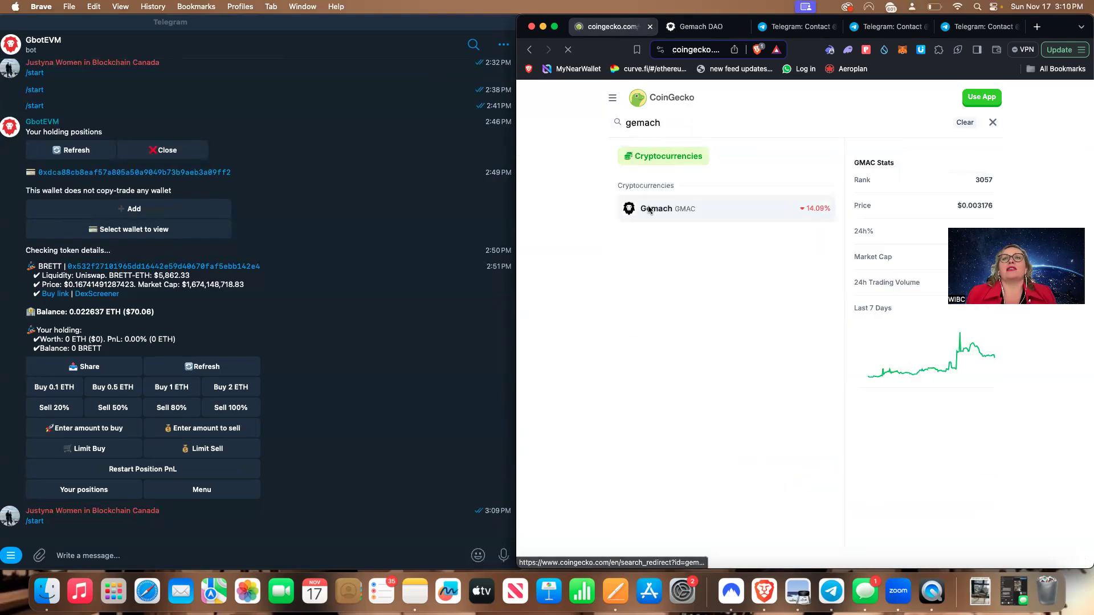
click(656, 209)
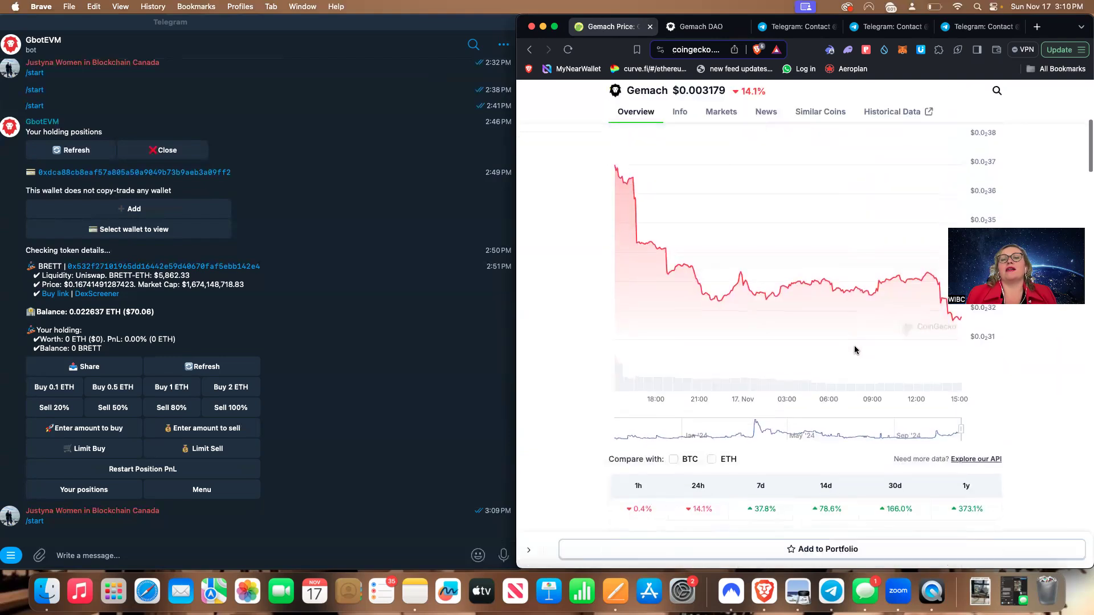
scroll(down, 3)
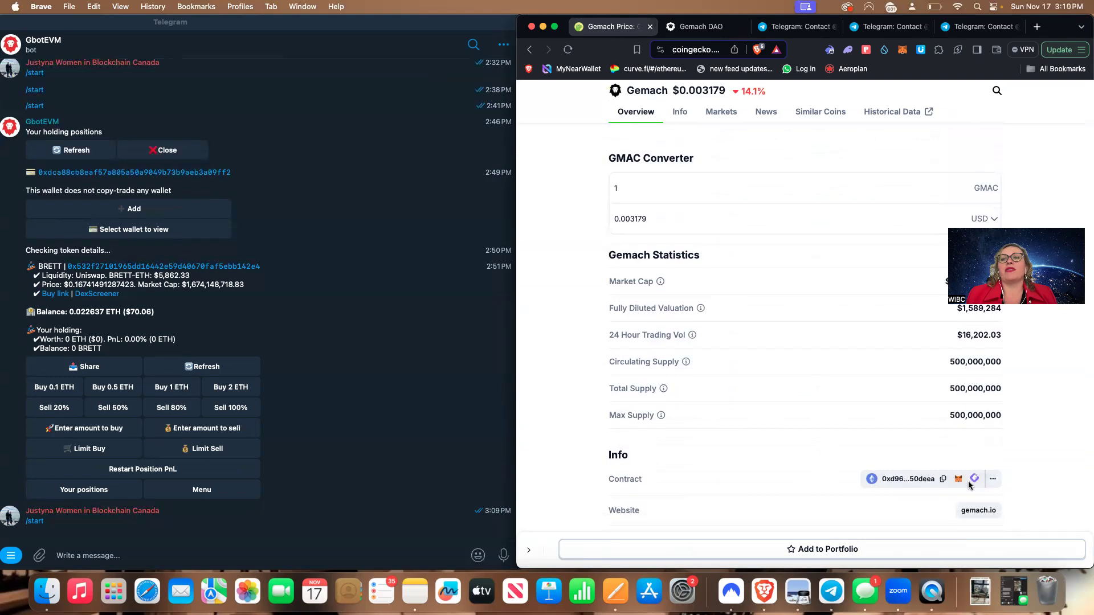
Expand Gemach's contract list showing Avalanche, Arbitrum One, Optimism and Solana addresses
click(992, 478)
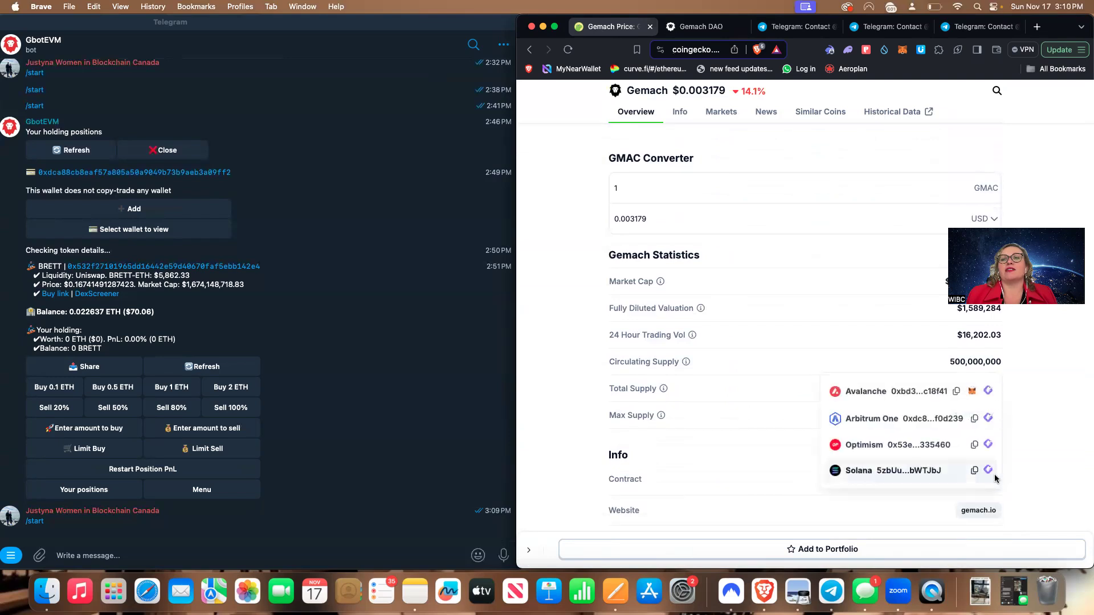
mouse_move(836, 406)
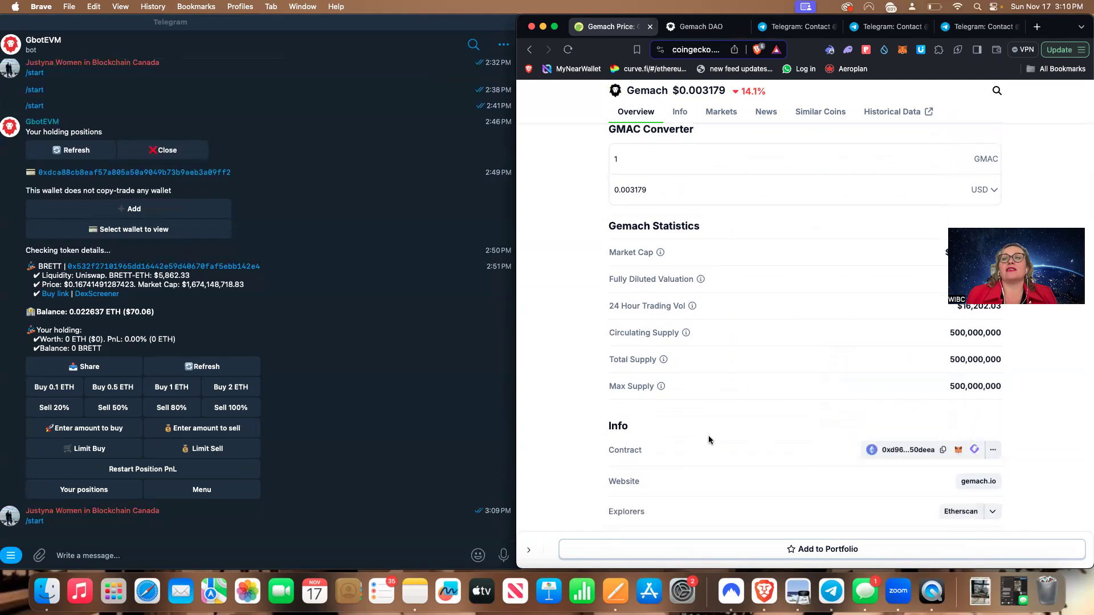
mouse_move(917, 446)
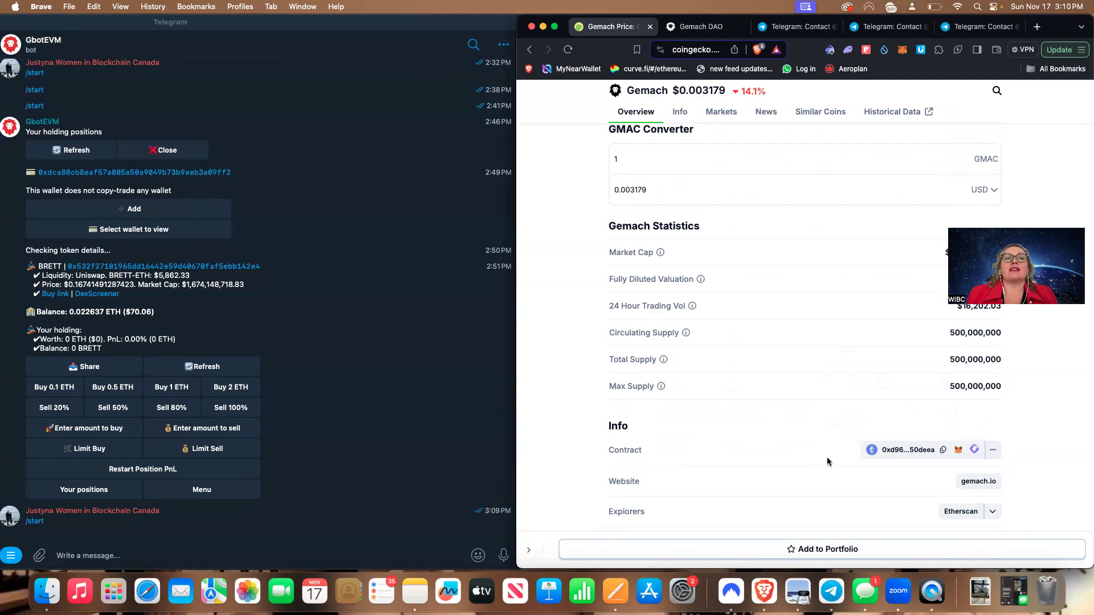
mouse_move(182, 492)
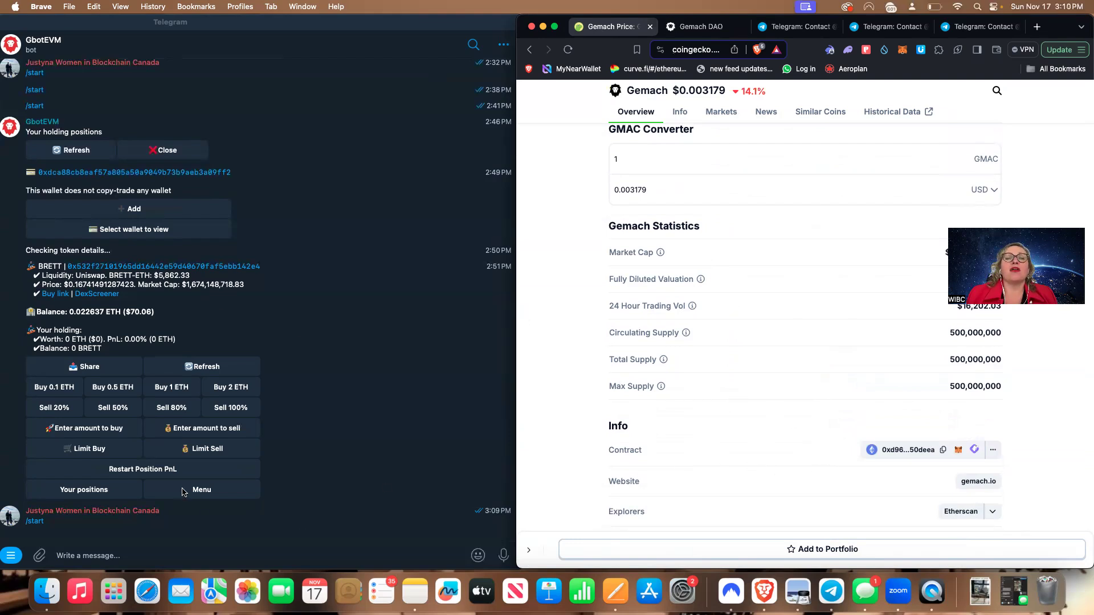
mouse_move(1055, 593)
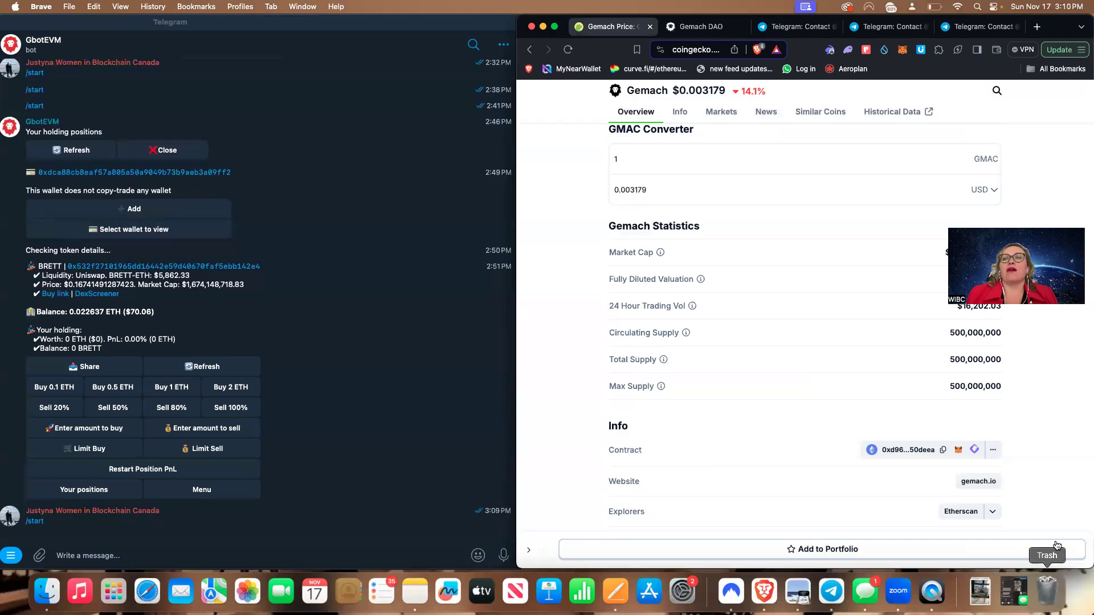
click(992, 449)
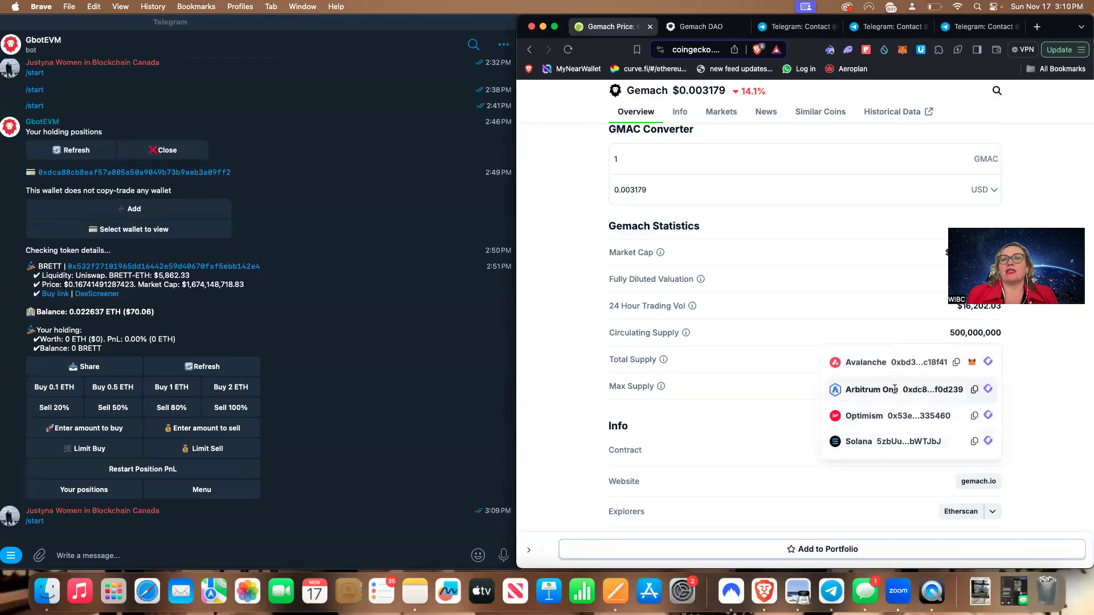
scroll(down, 3)
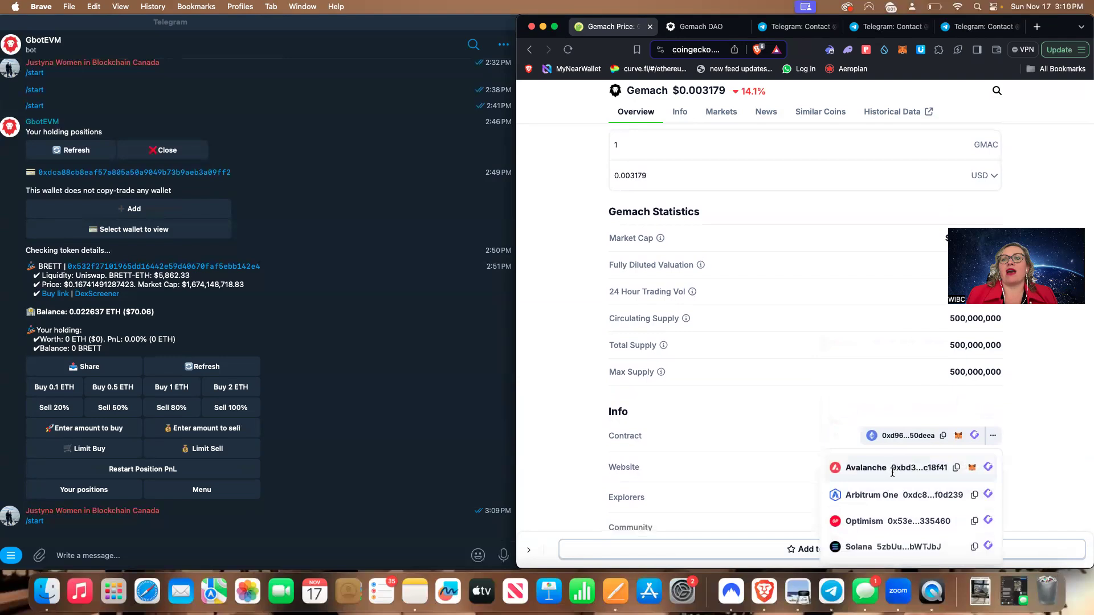
scroll(down, 3)
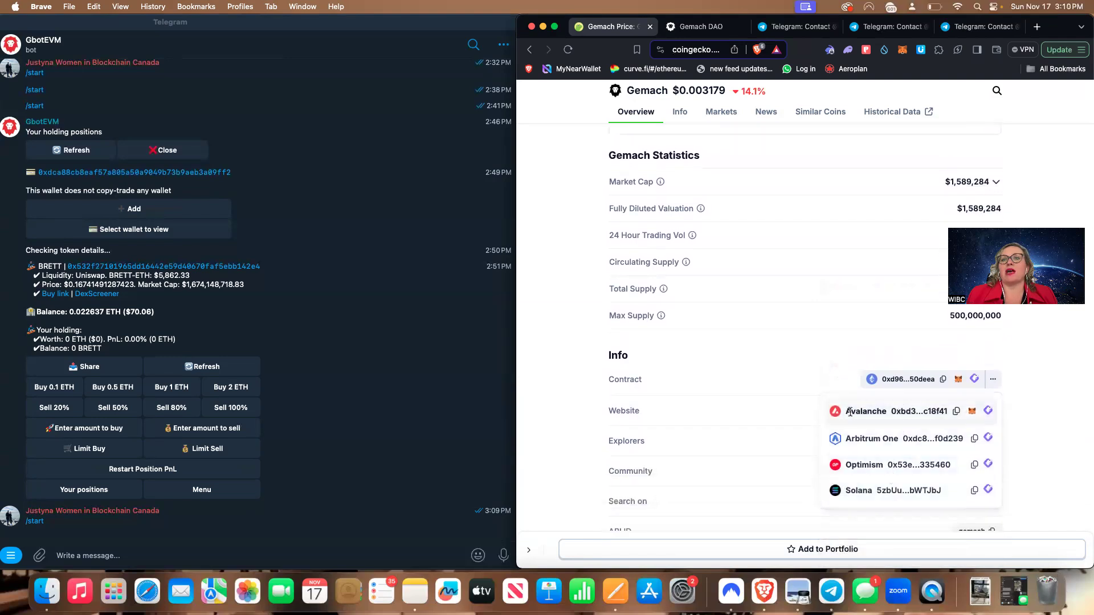
mouse_move(801, 370)
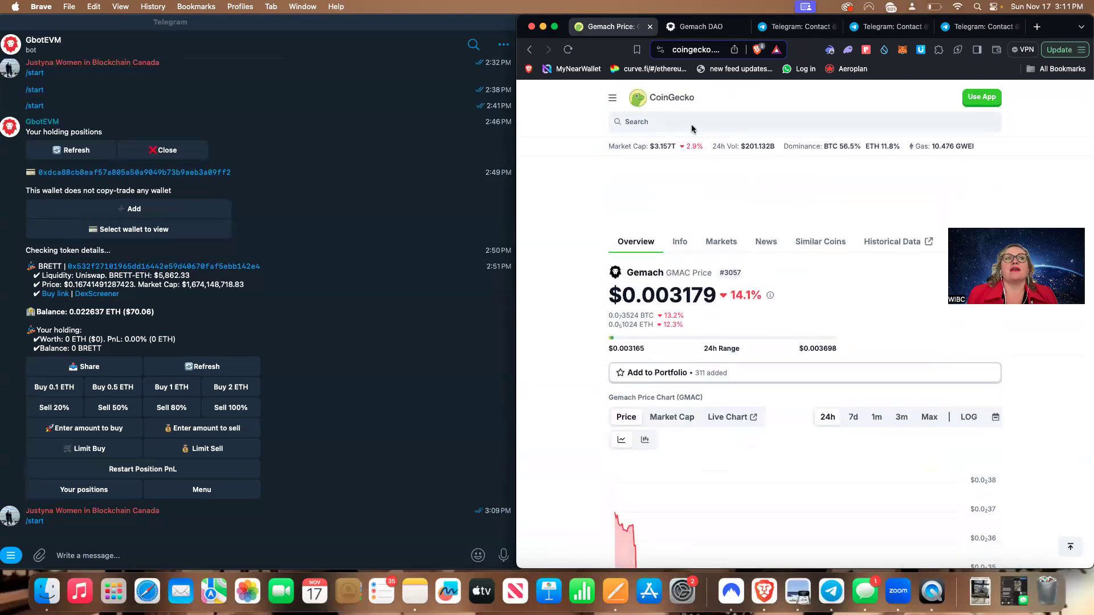
Search CoinGecko for 'brett', open Brett's page and copy its Base contract address
click(697, 122)
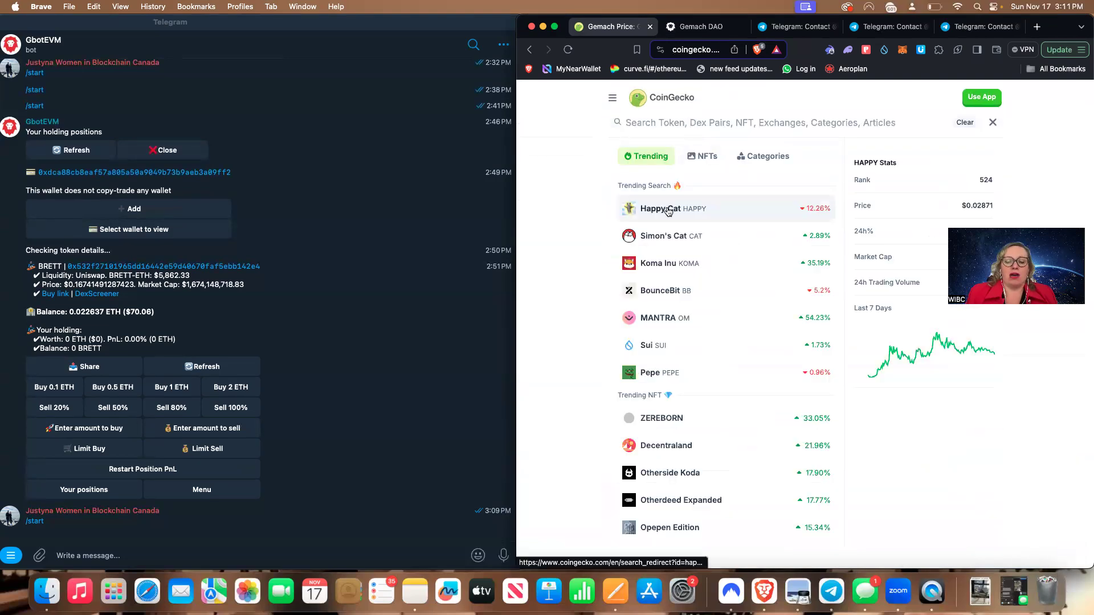
text(brett)
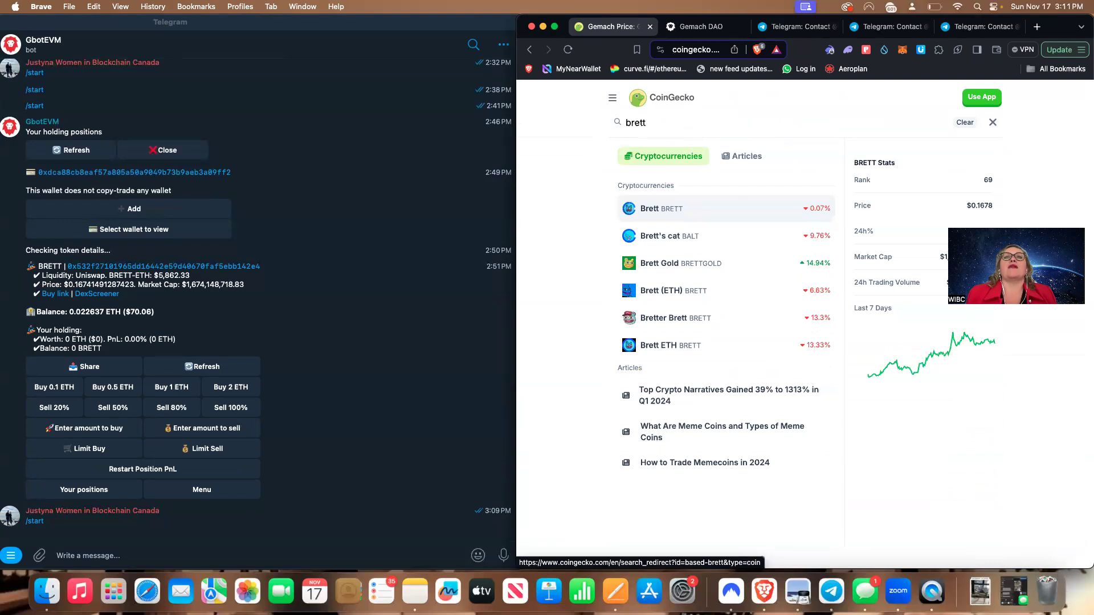
click(659, 209)
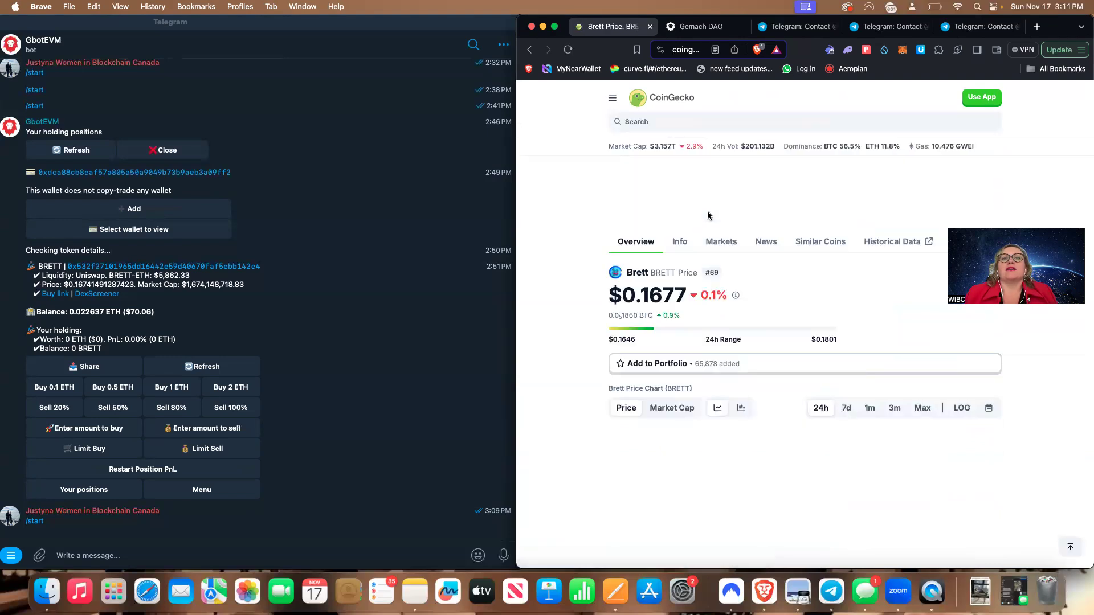
scroll(down, 3)
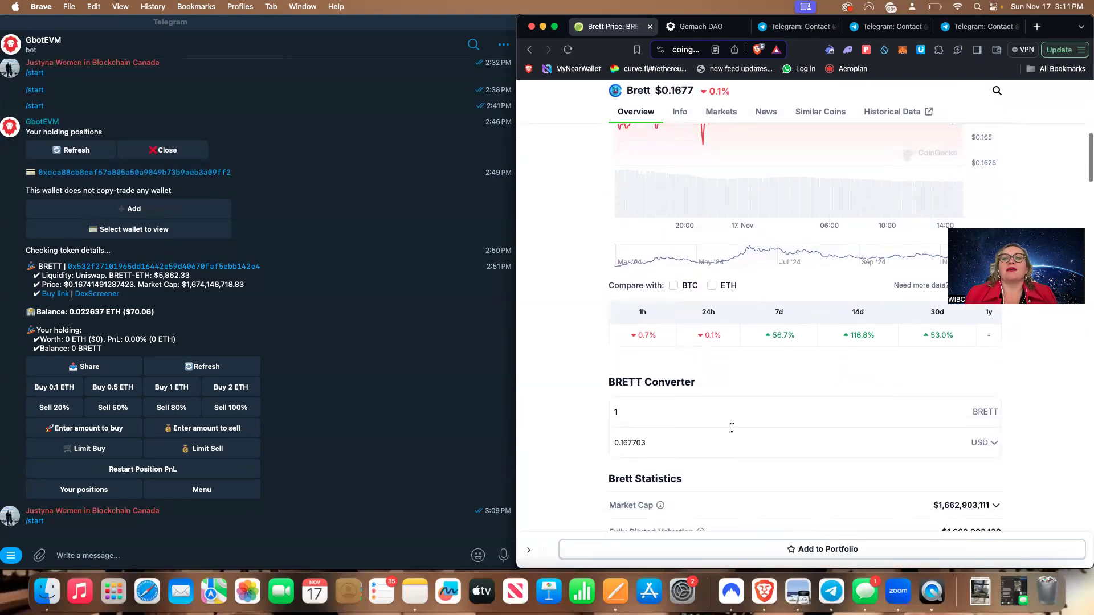
scroll(down, 3)
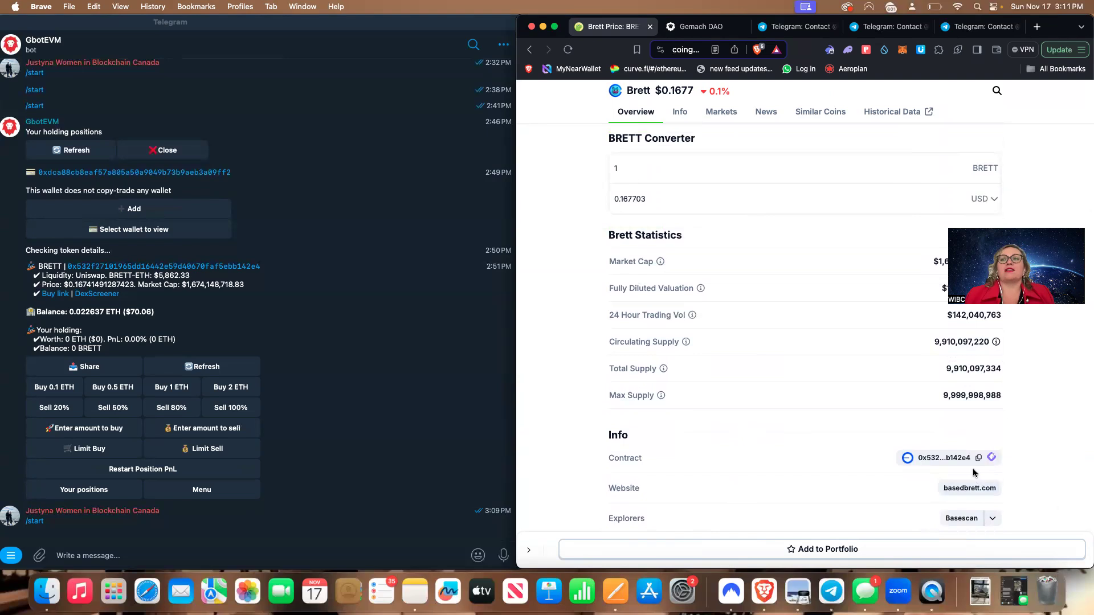
click(978, 457)
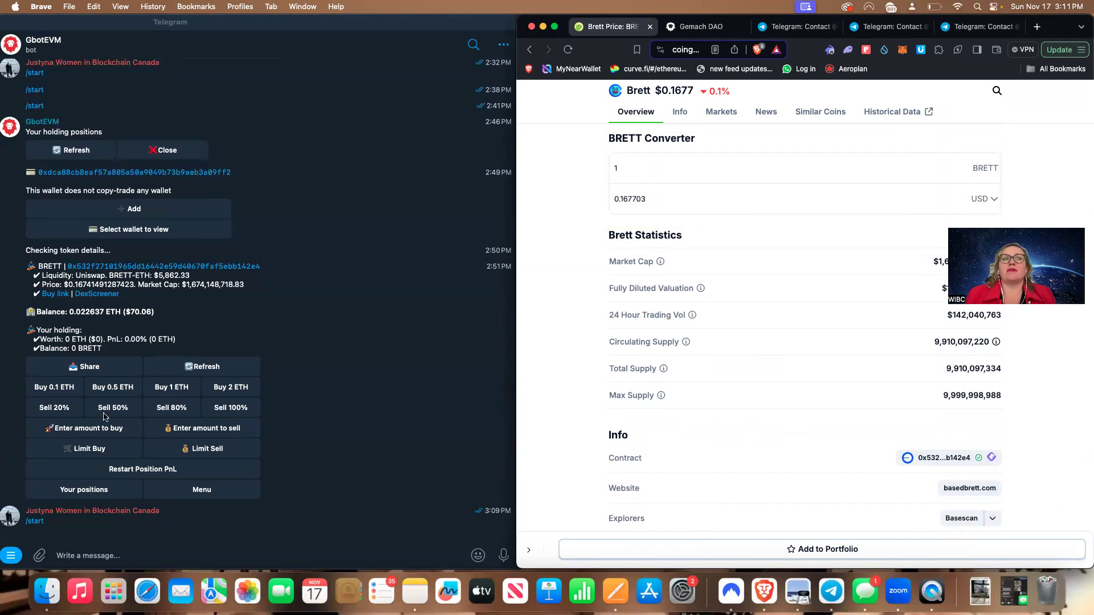
mouse_move(175, 510)
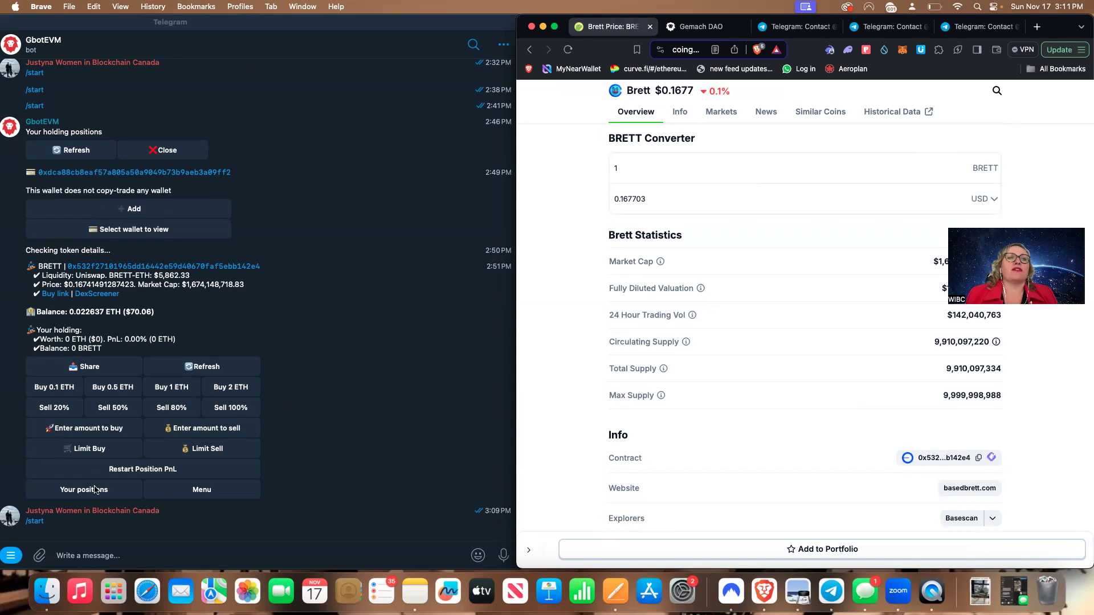
mouse_move(62, 537)
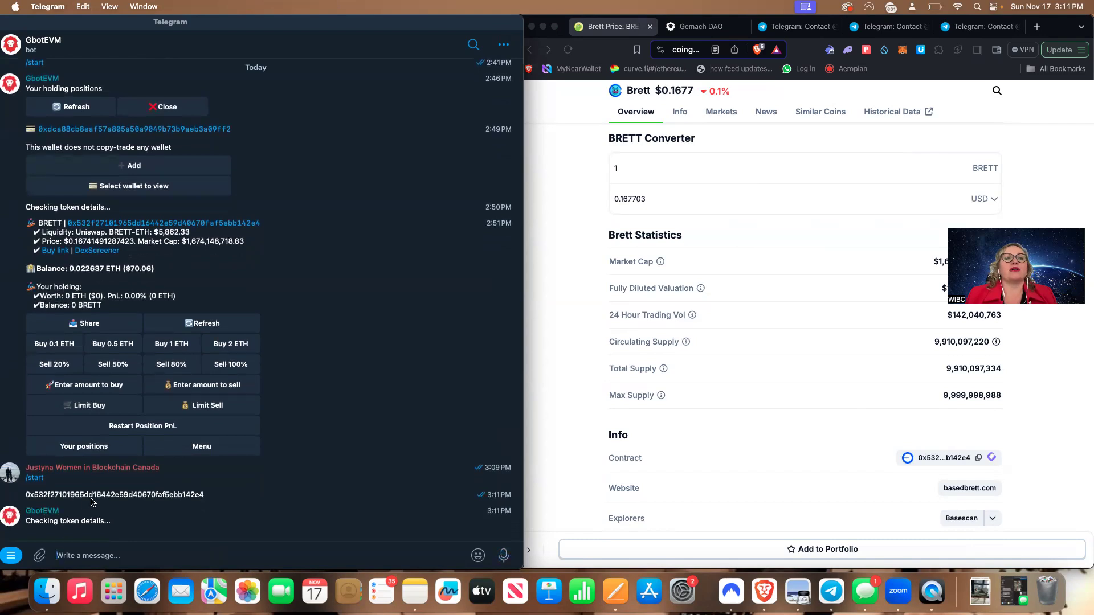
mouse_move(68, 541)
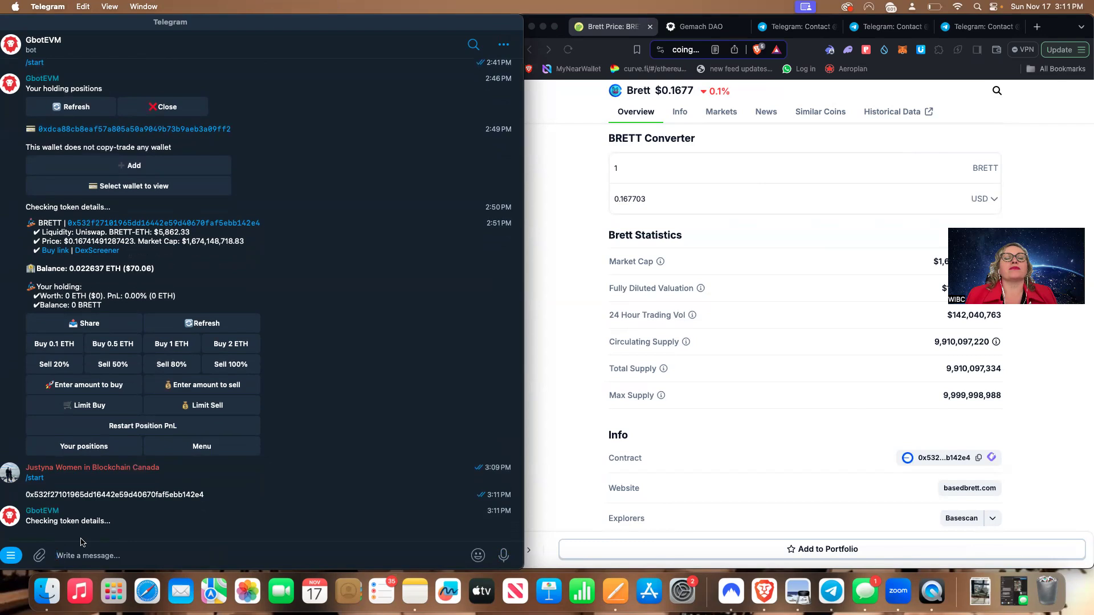
mouse_move(147, 380)
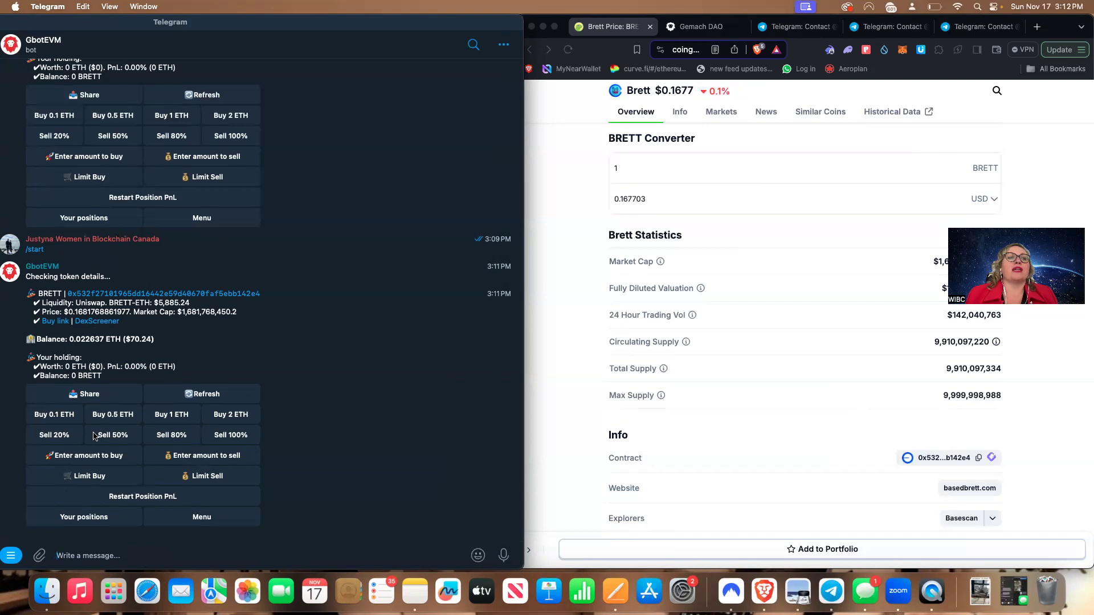
Create a BRETT Limit Buy for 0.01 ETH priced 10% below current
click(86, 456)
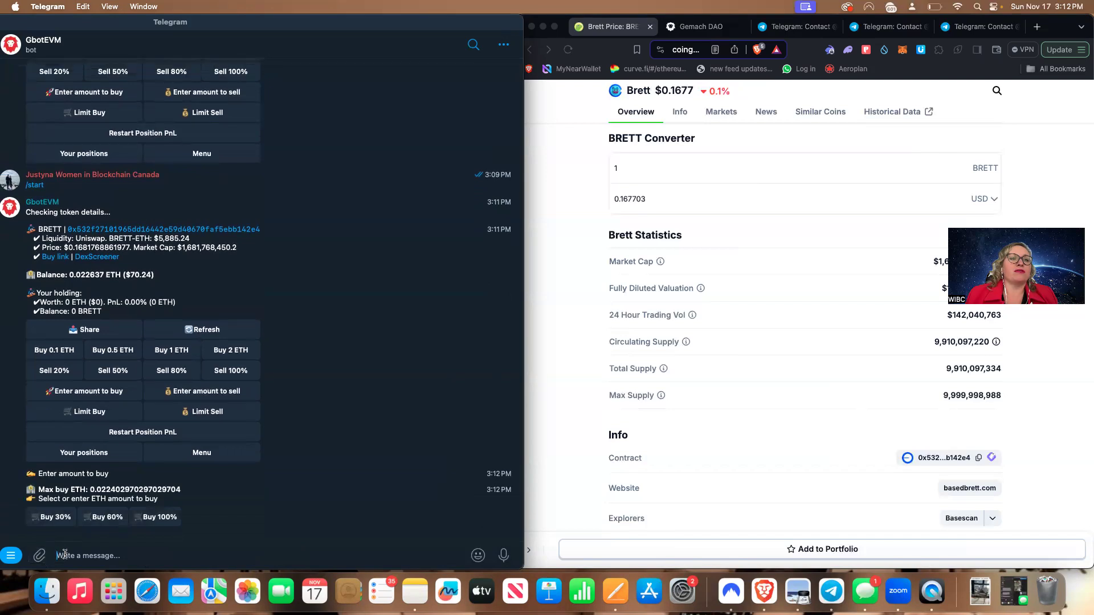
text(0.)
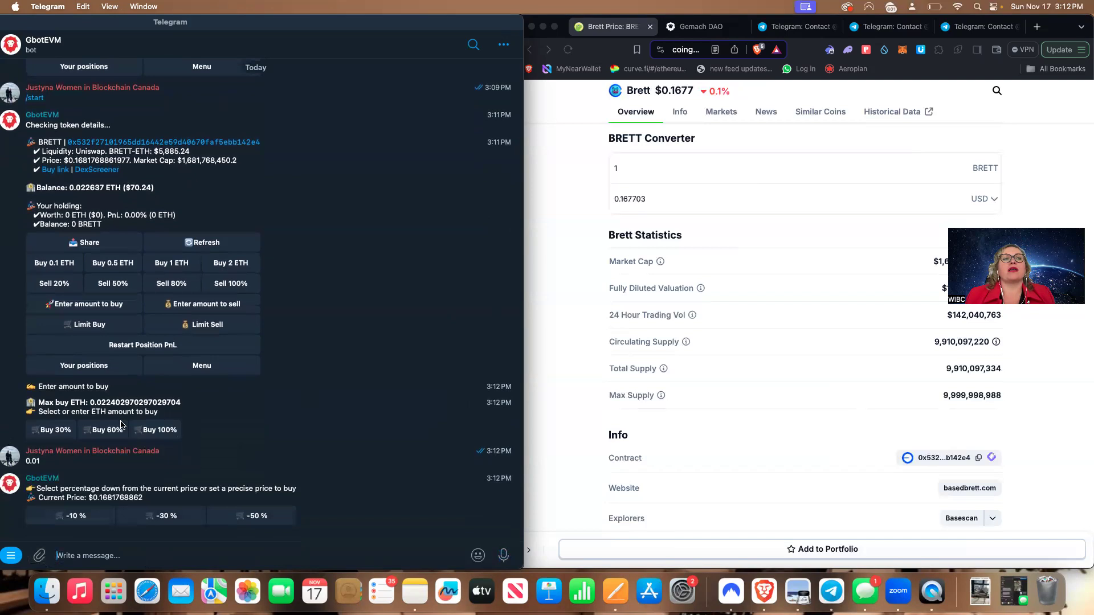
mouse_move(247, 592)
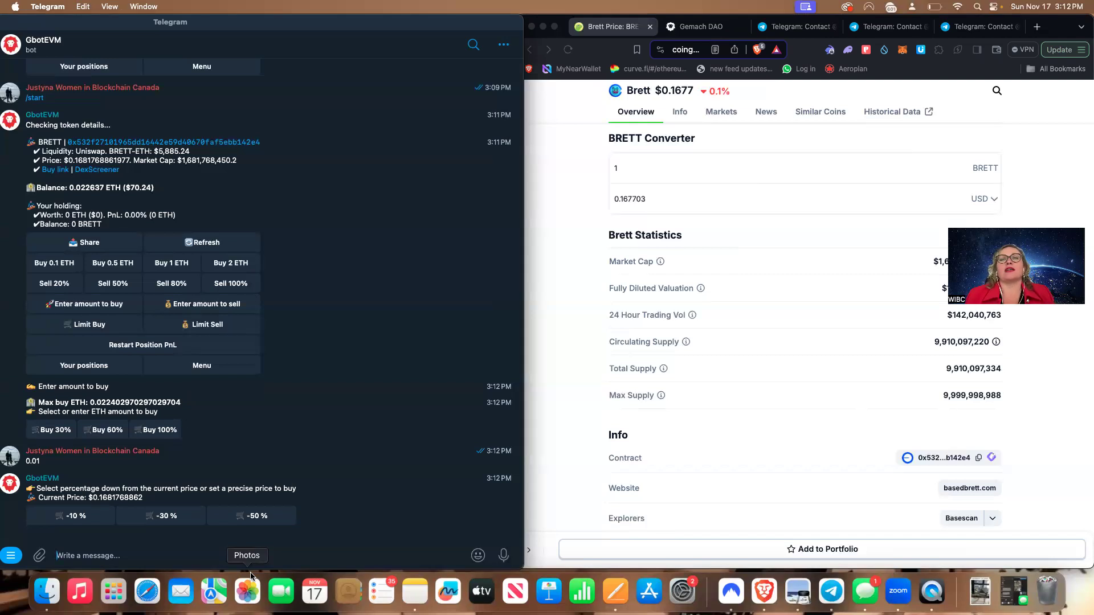
mouse_move(74, 532)
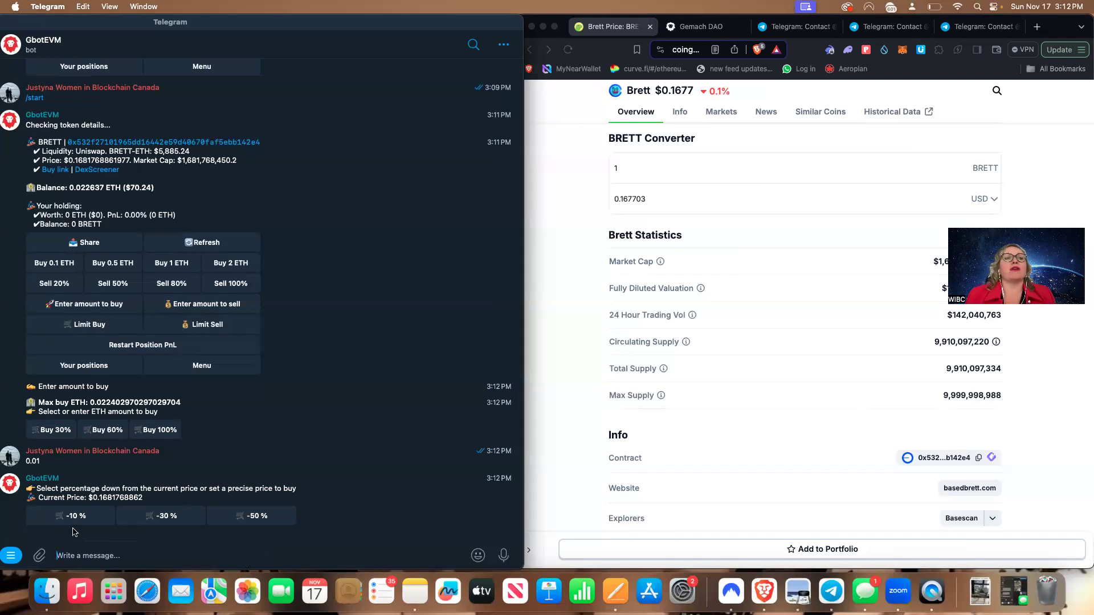
mouse_move(86, 516)
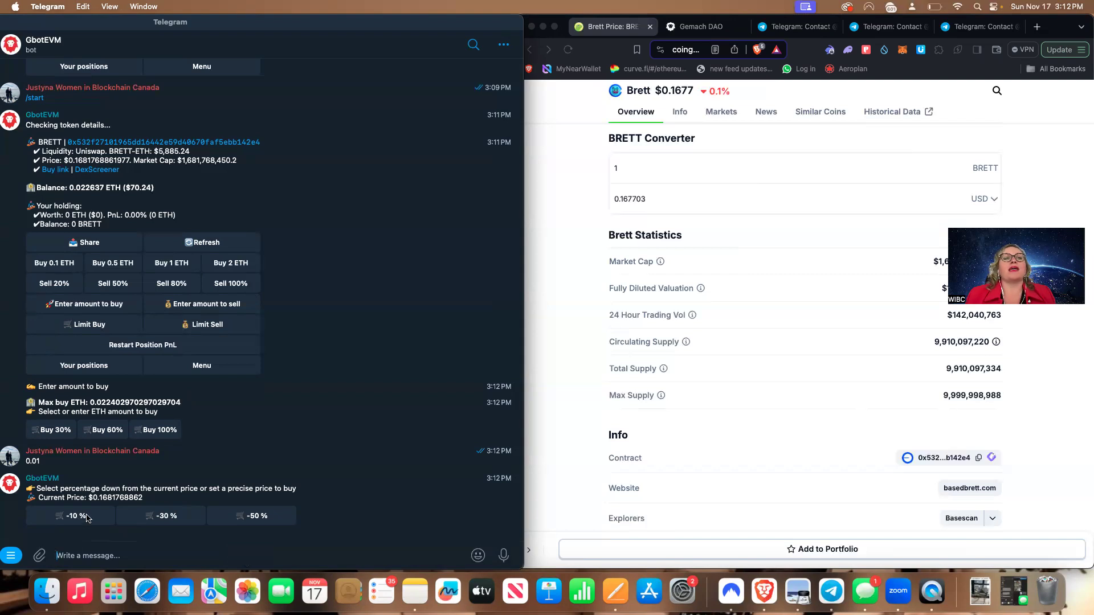
click(70, 516)
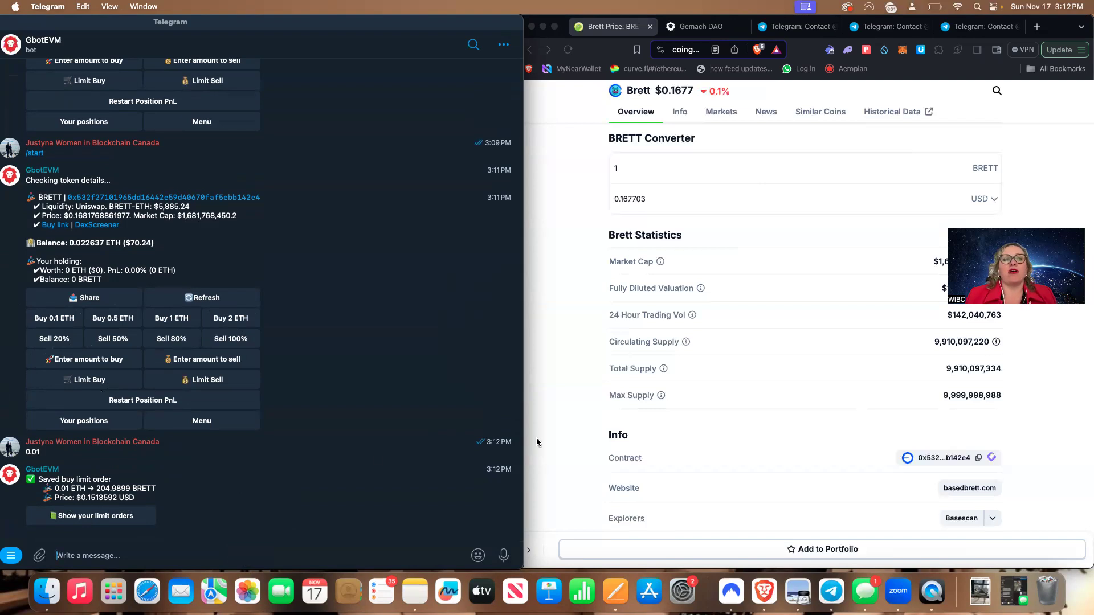
mouse_move(352, 302)
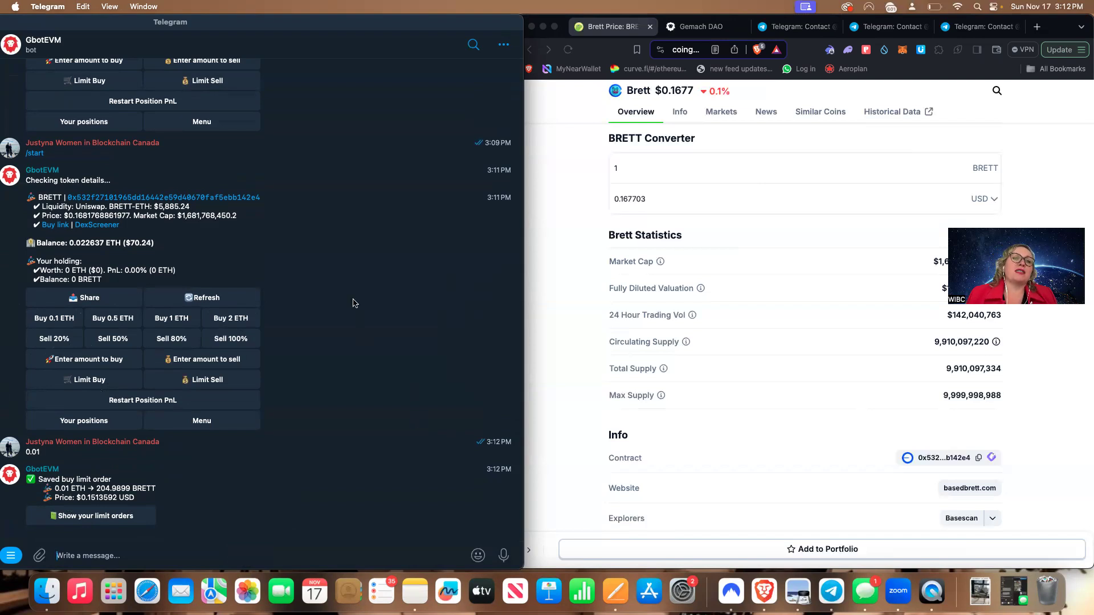
mouse_move(349, 272)
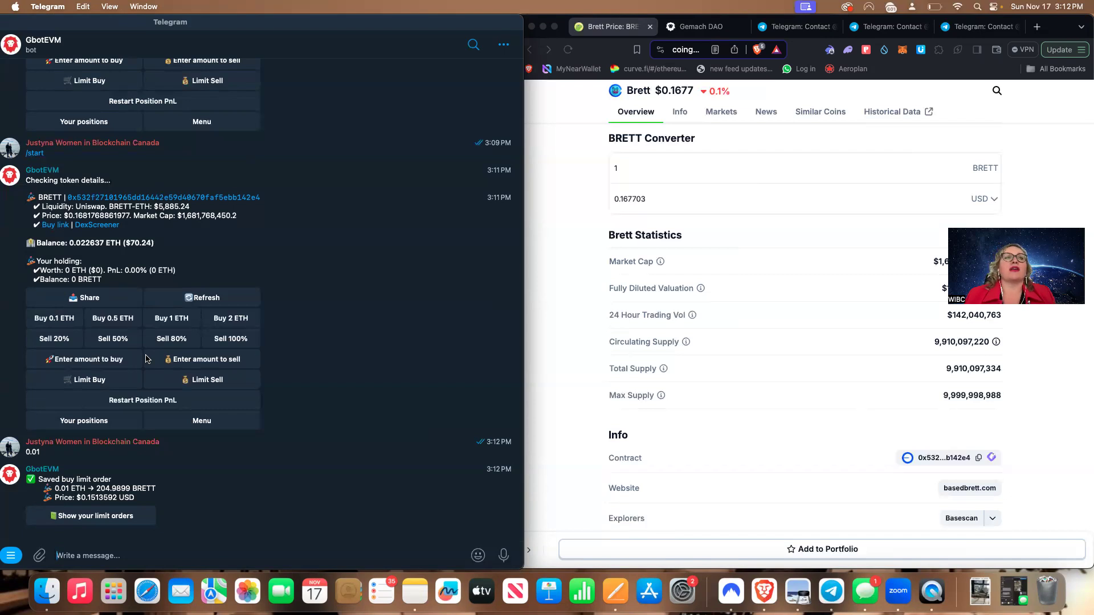
mouse_move(166, 394)
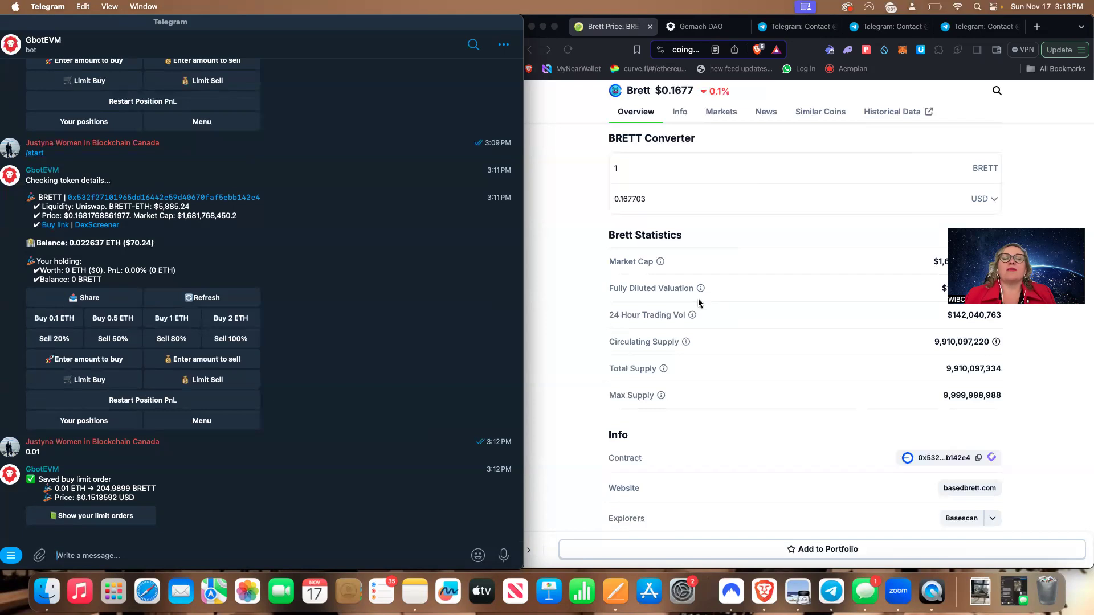
Scroll to review the saved 0.01 ETH BRETT buy limit order at $0.1513592
scroll(down, 3)
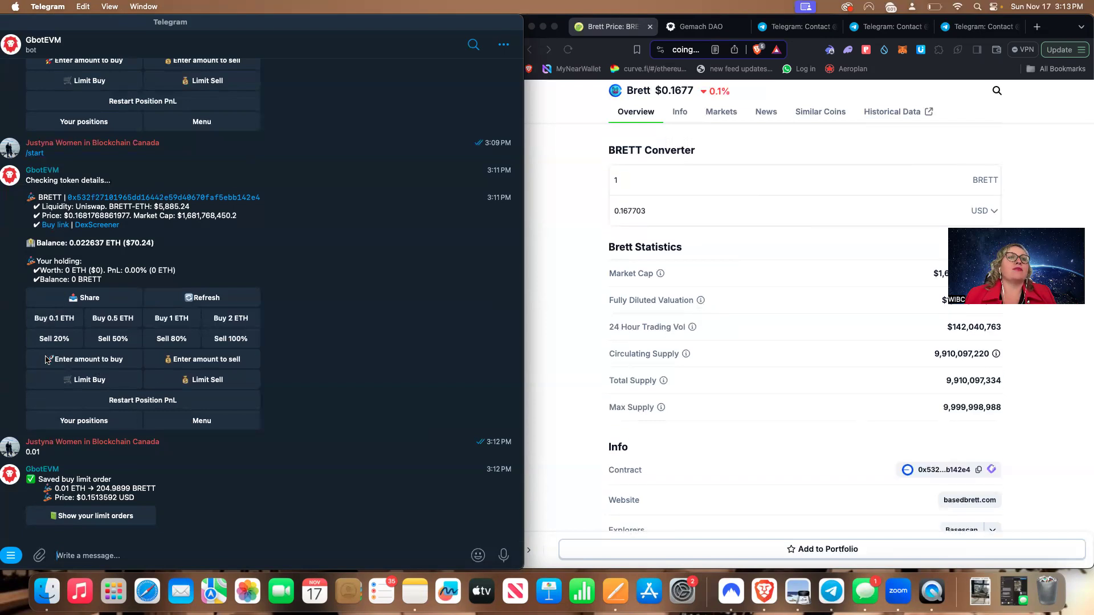
mouse_move(66, 361)
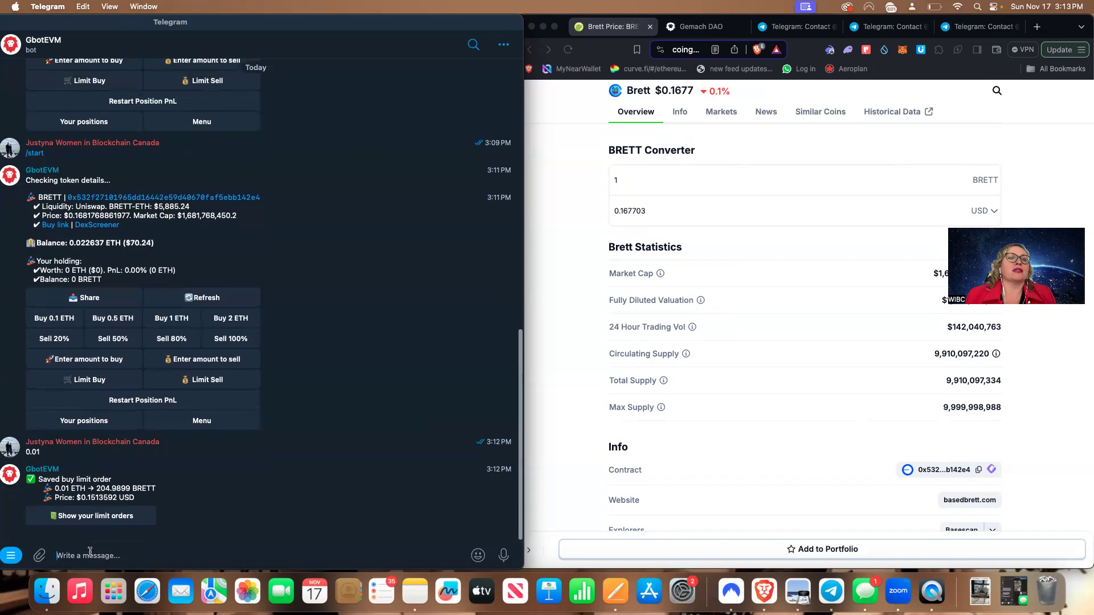
From the bot menu, buy BRETT with a custom amount of 0.001 ETH
text(0.0)
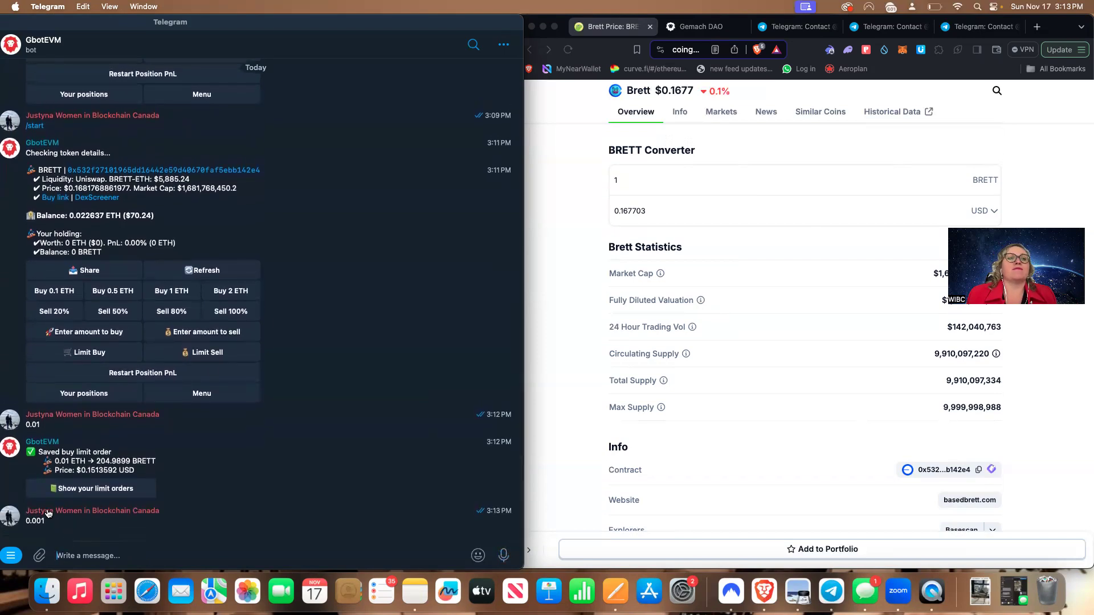
mouse_move(65, 506)
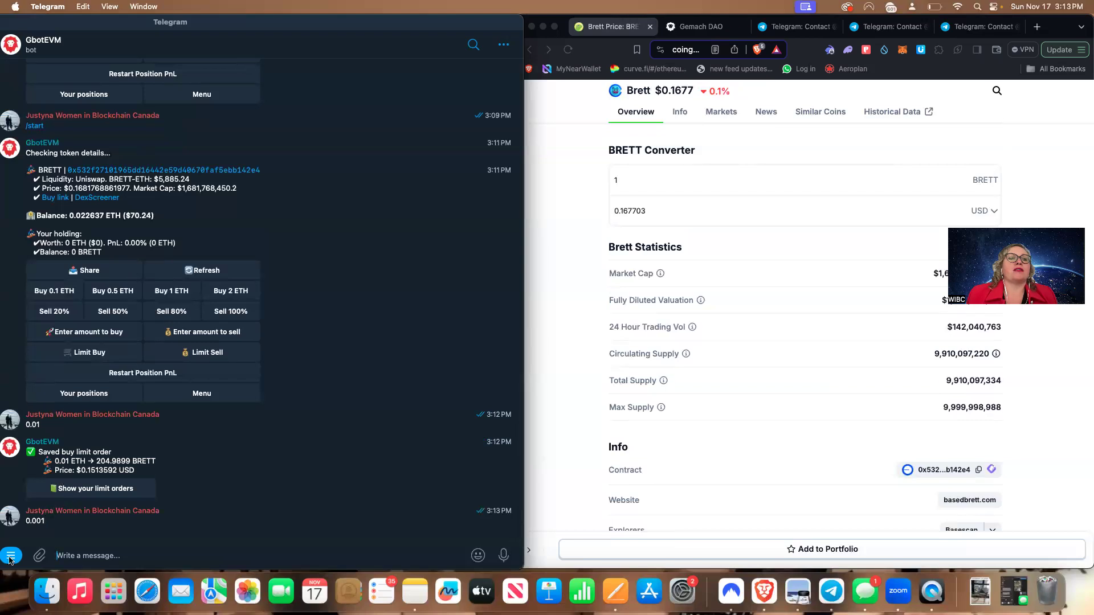
click(11, 555)
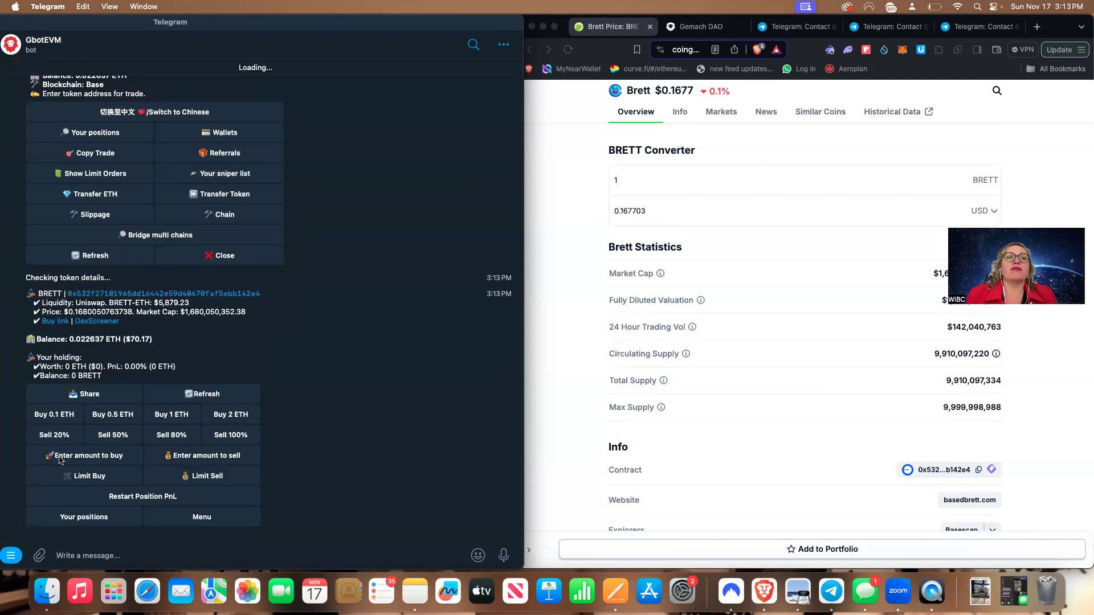
click(88, 456)
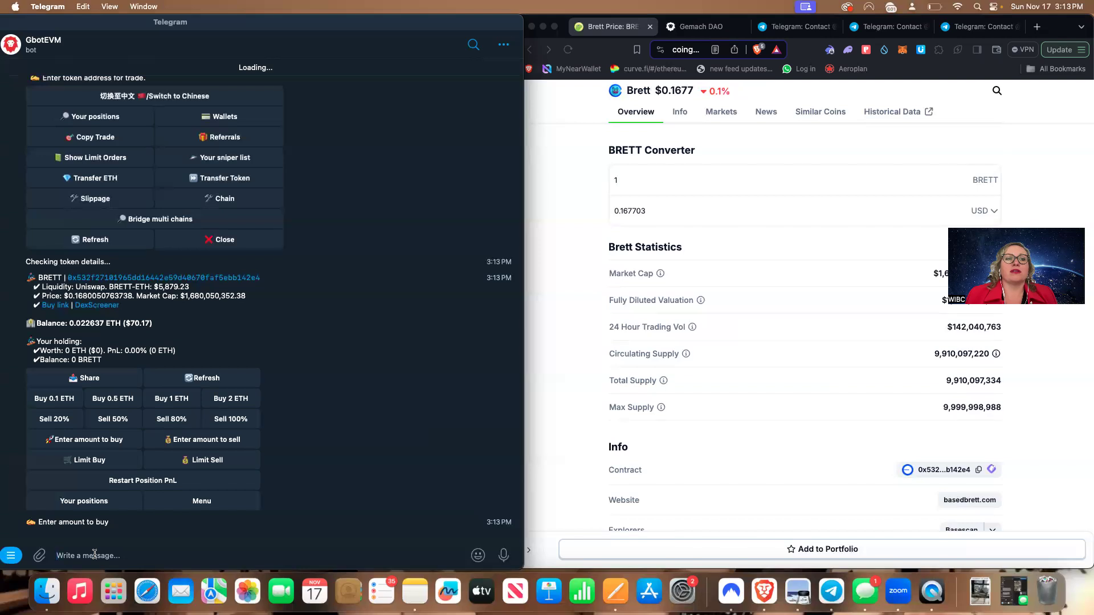
text(0.0)
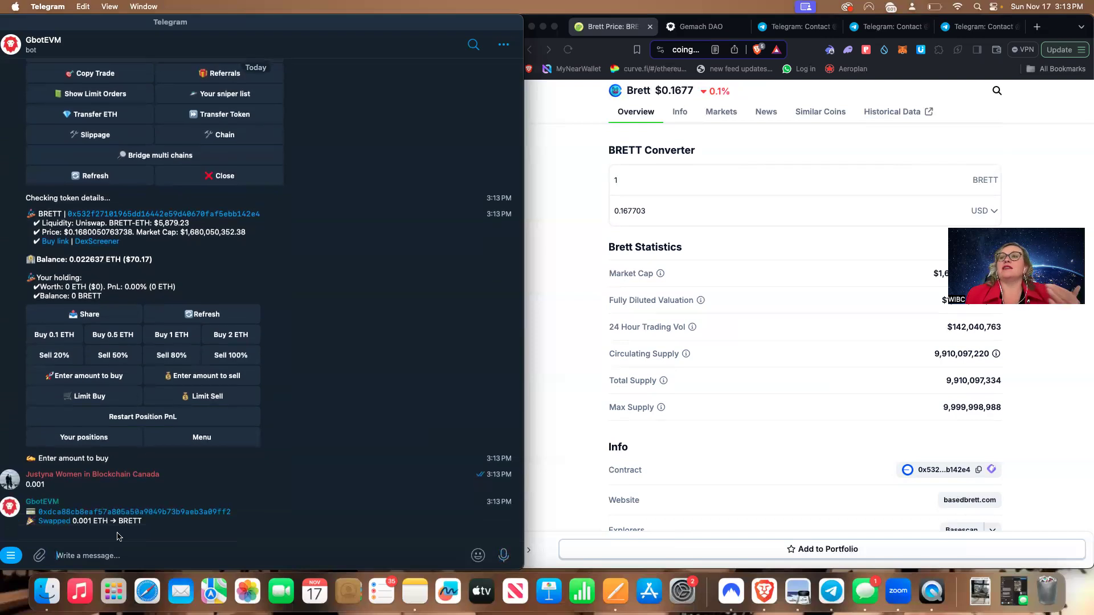
Scroll to the 'Swap done' message: 0.001 ETH for 18.376 BRETT, token card pinned
scroll(down, 3)
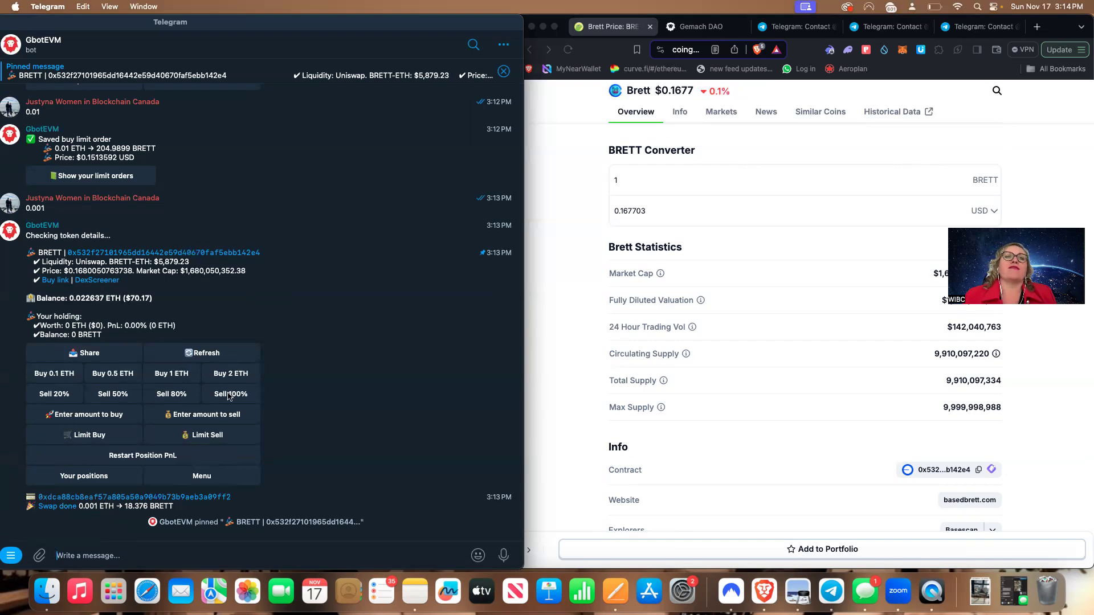
mouse_move(167, 441)
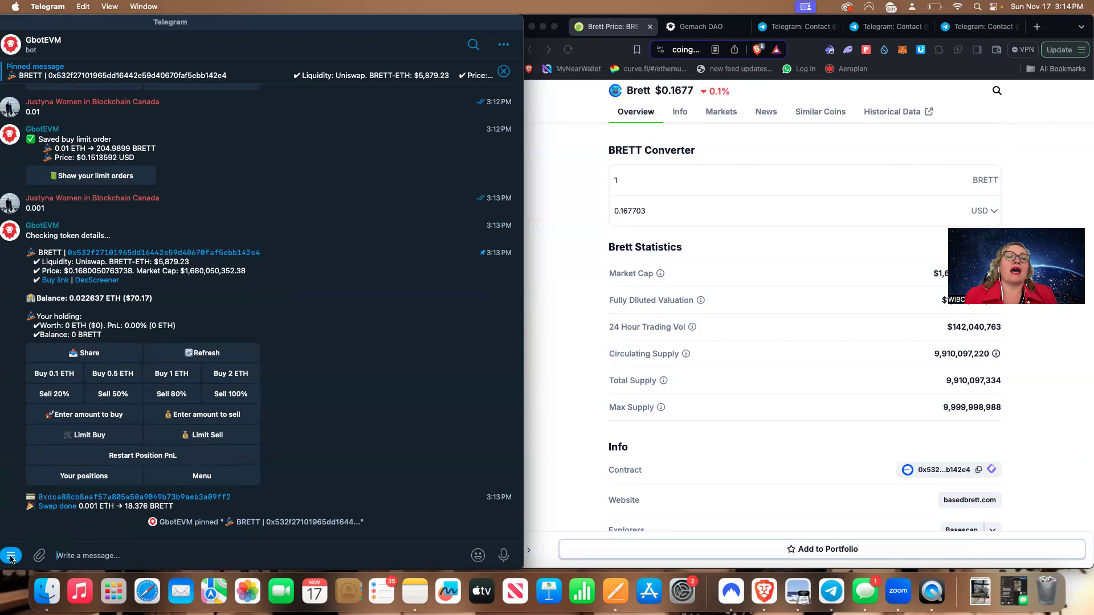
Open the GbotEVM bot's main menu
click(202, 476)
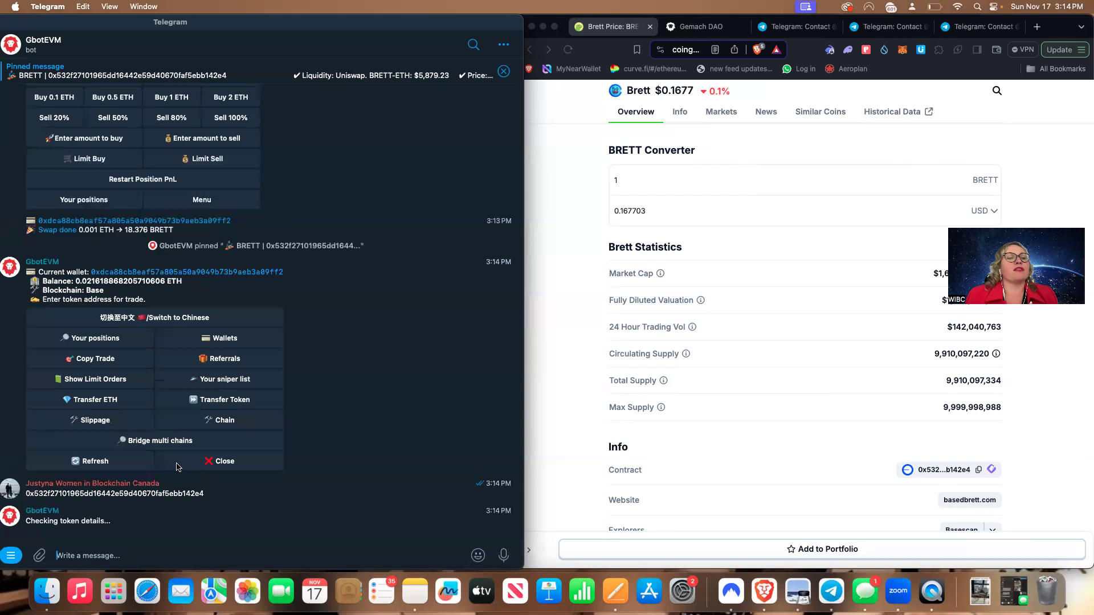
mouse_move(176, 486)
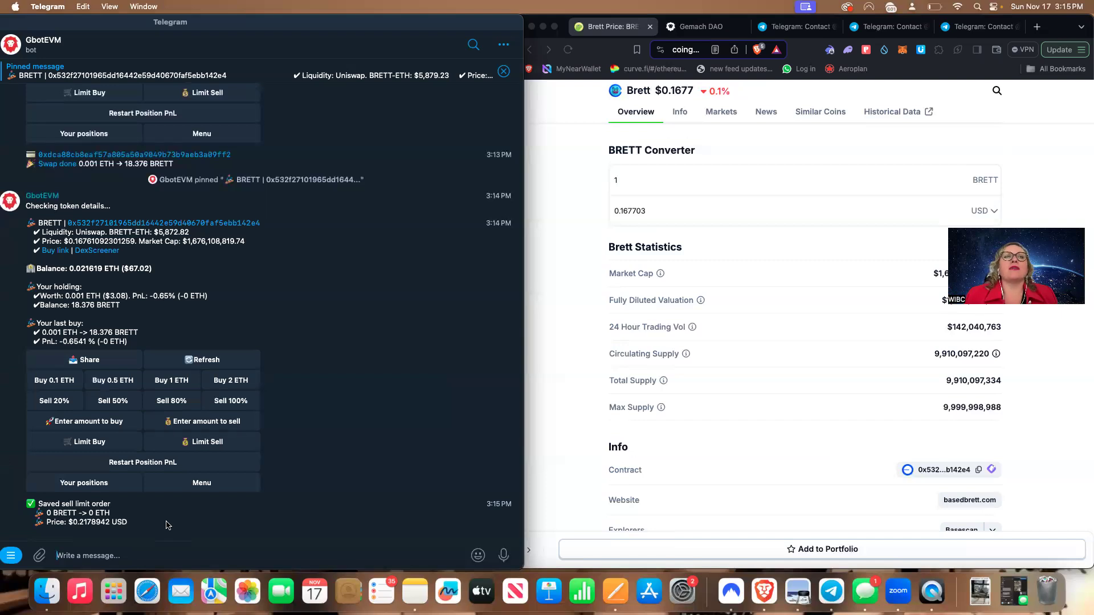
mouse_move(18, 523)
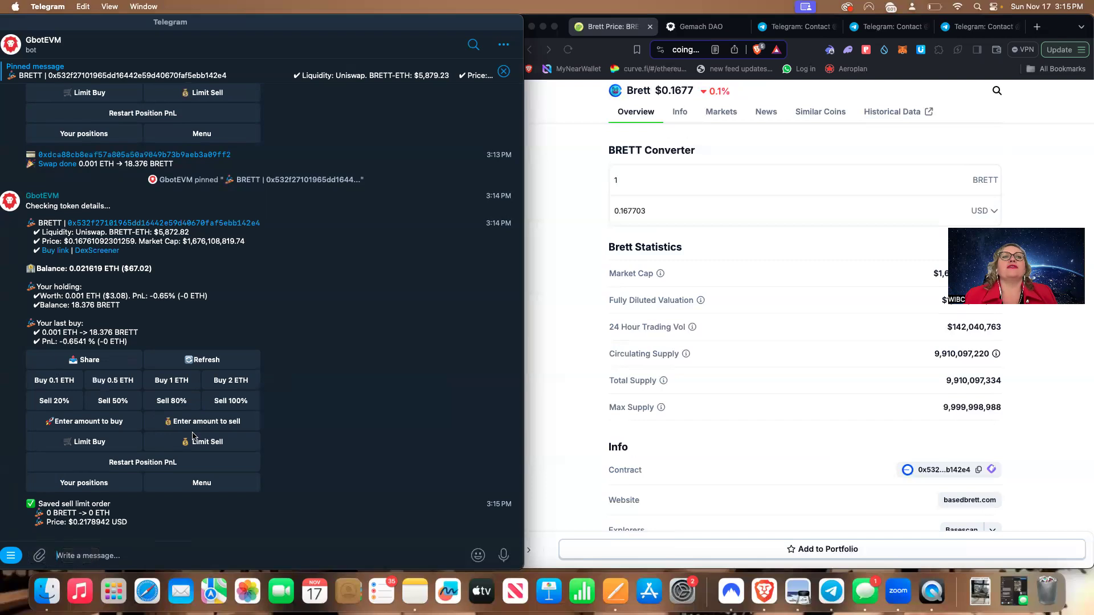
mouse_move(526, 6)
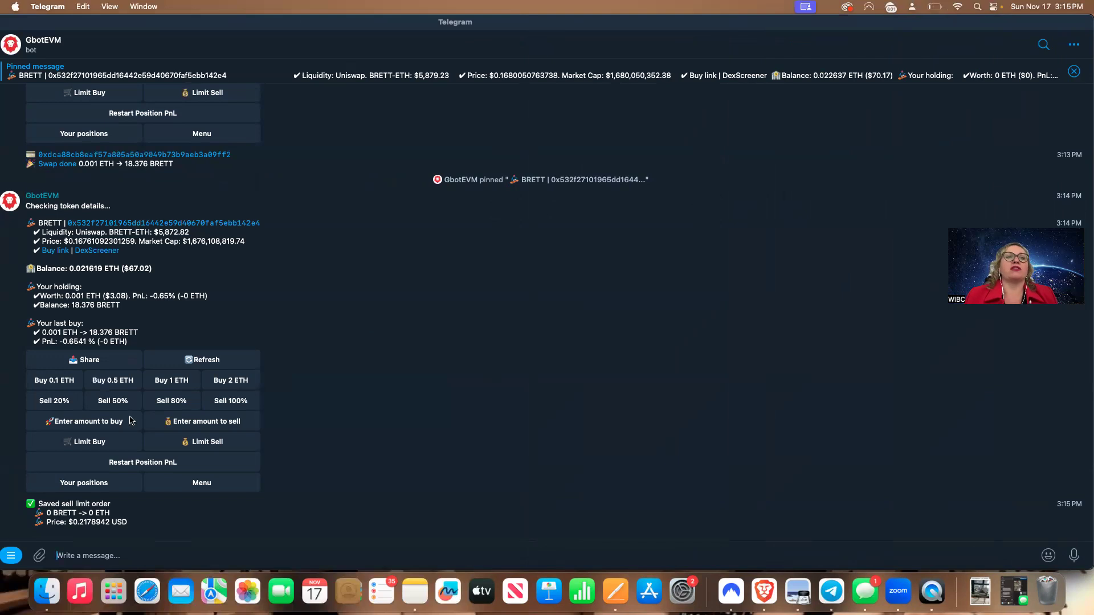
mouse_move(130, 424)
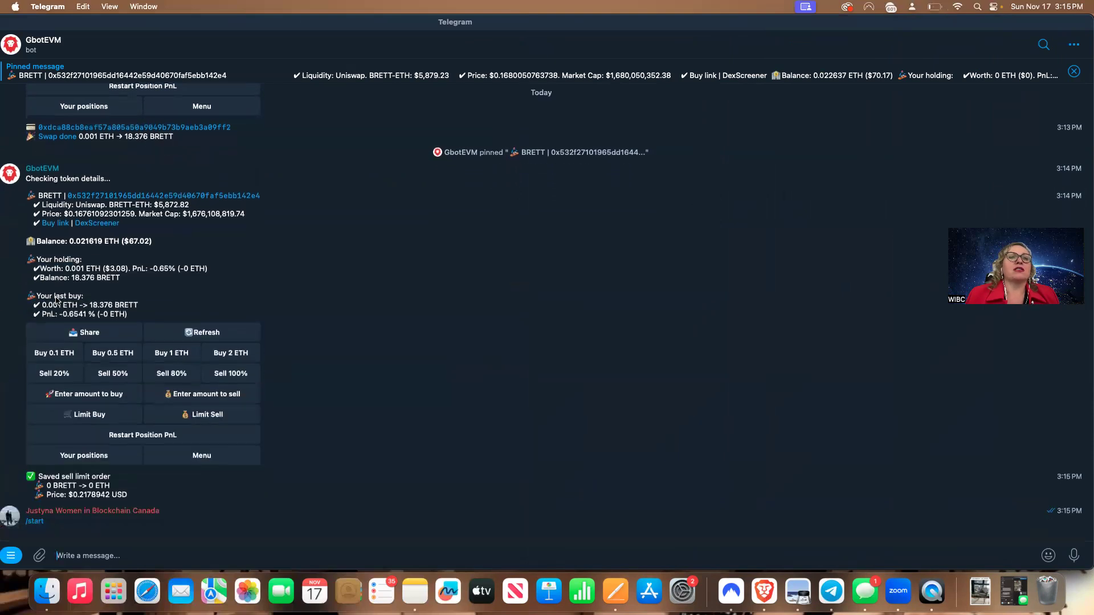
Start a multi-chain bridge from Base to Ethereum, offering up to 0.021395 ETH
click(201, 455)
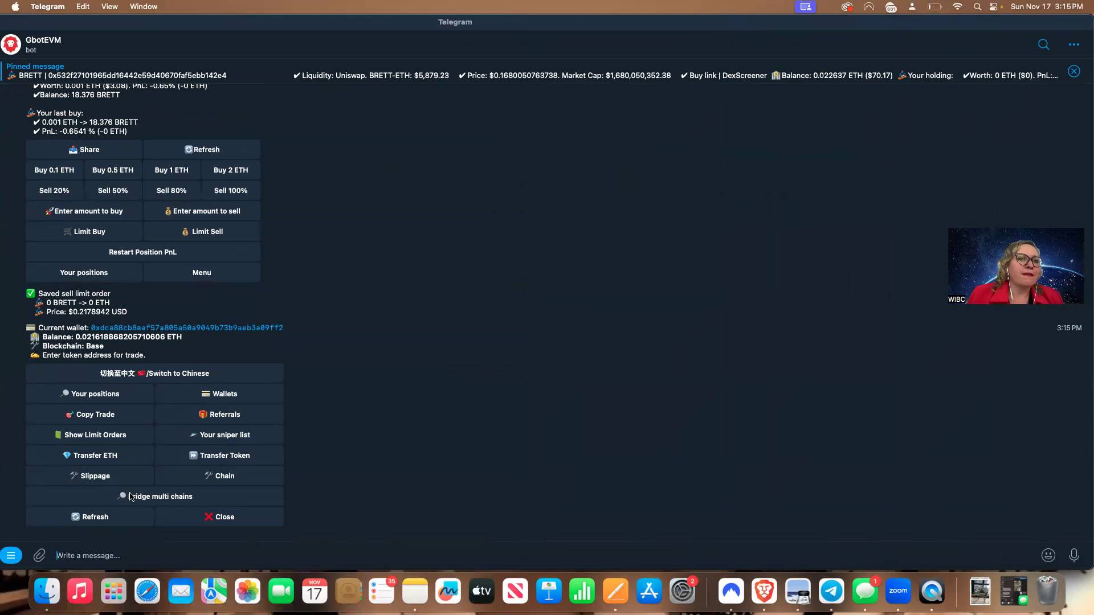
click(162, 497)
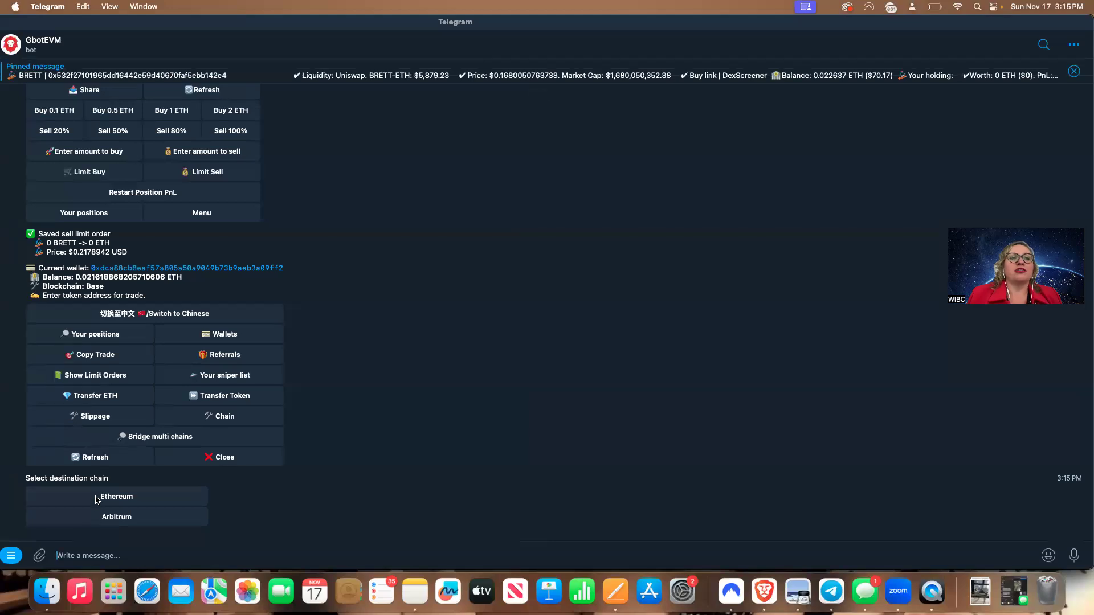
click(116, 496)
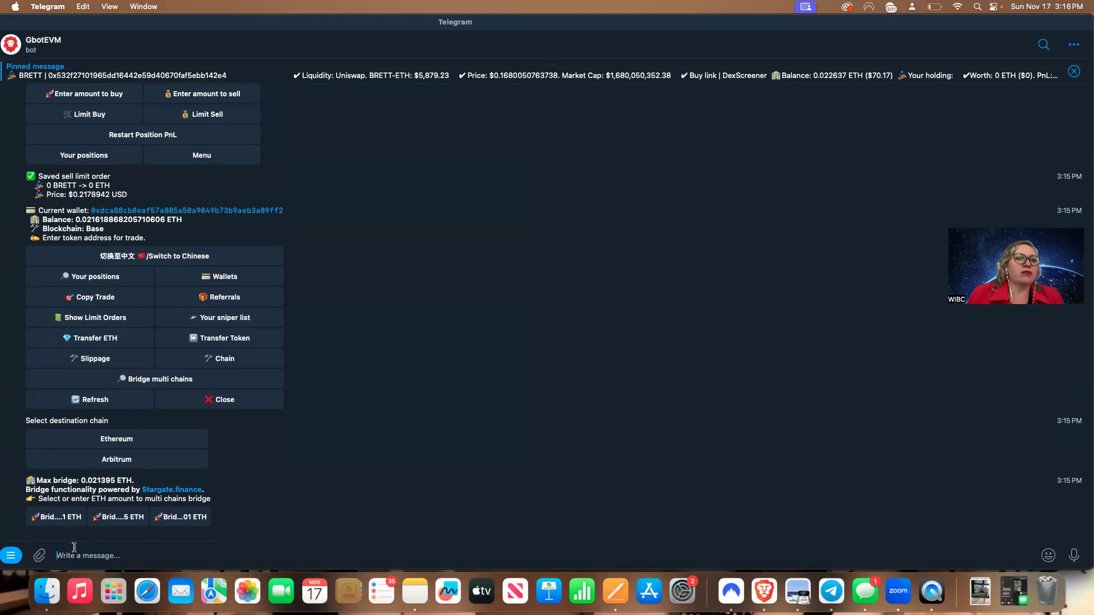
text(0)
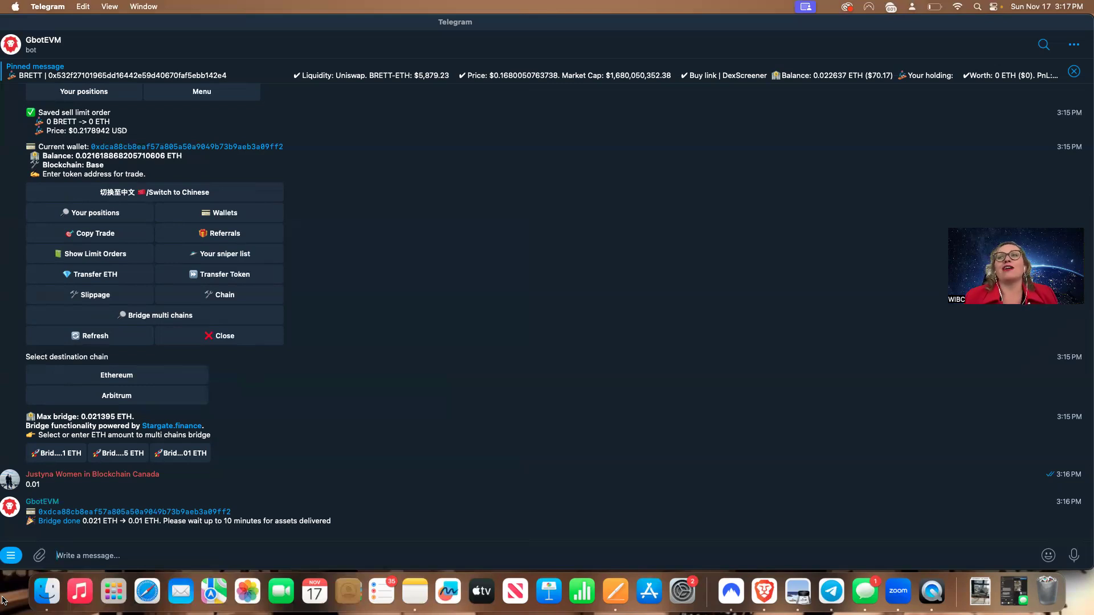
mouse_move(446, 452)
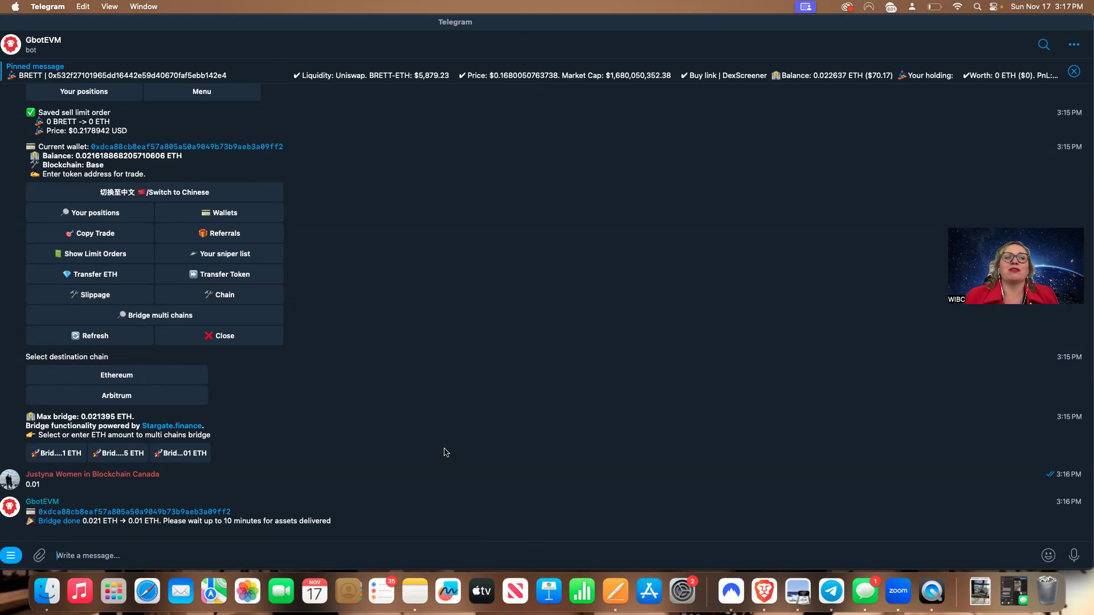
mouse_move(414, 488)
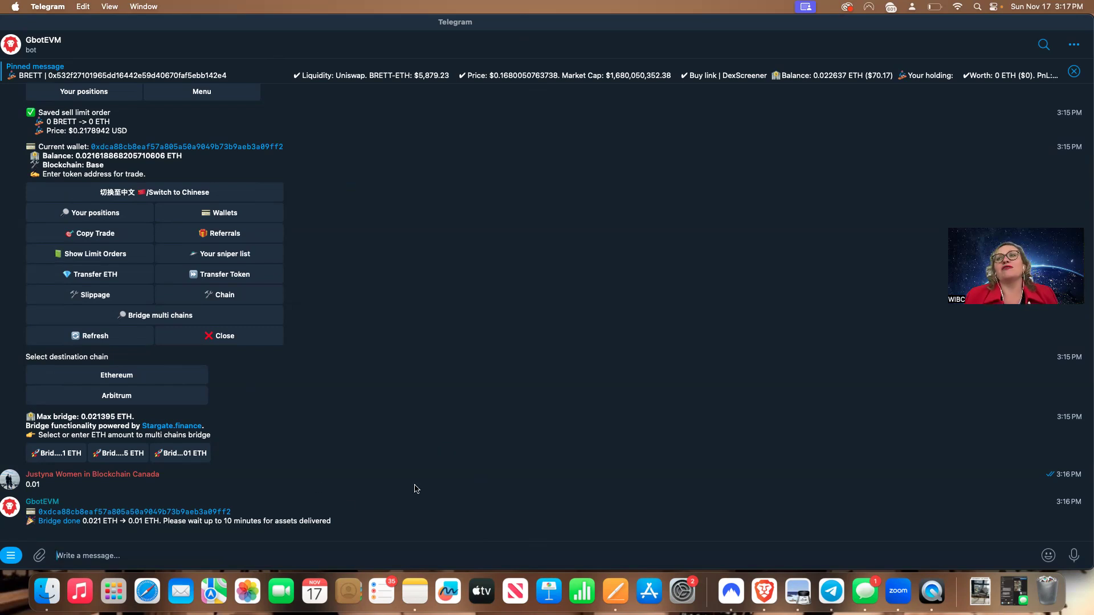
mouse_move(654, 497)
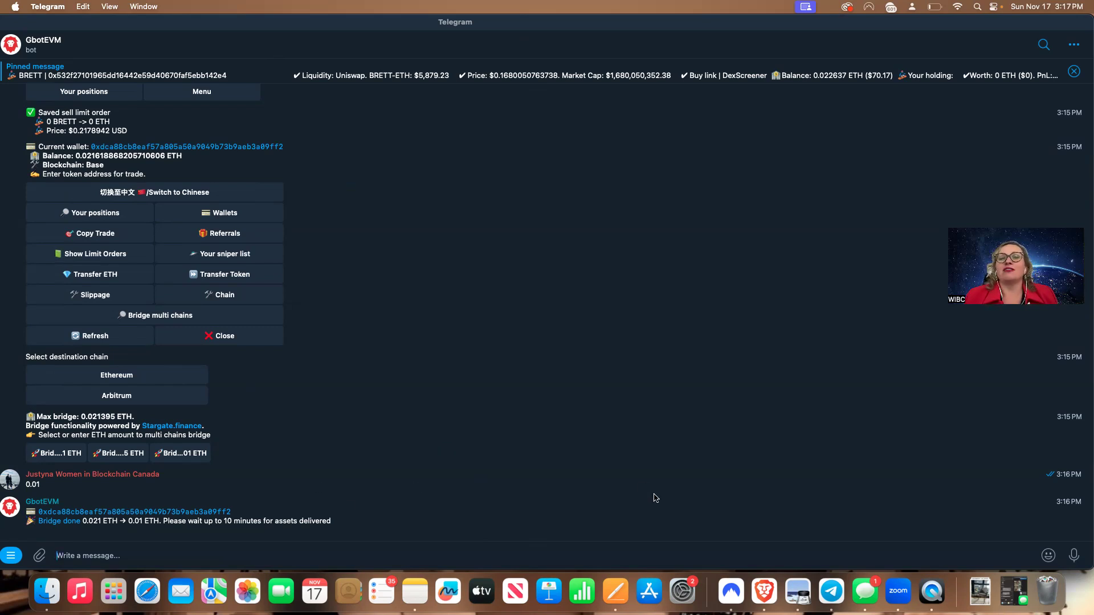